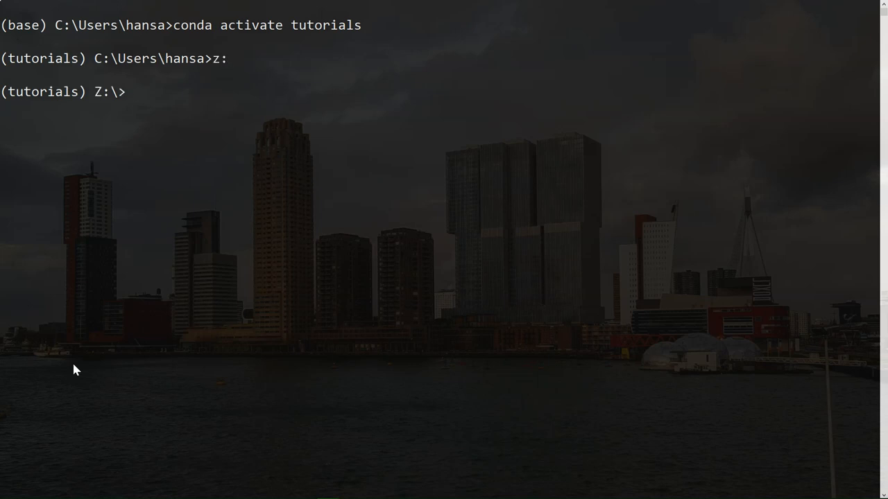
- Enter the GroundwaterInterpolation Data folder and page through boreholesdxy.csv's depth and coordinate rows
{"action": "type", "text": "cd PCRasterTutorials\\GroundwaterInterpolation\\Data"}
{"action": "type", "text": "dir"}
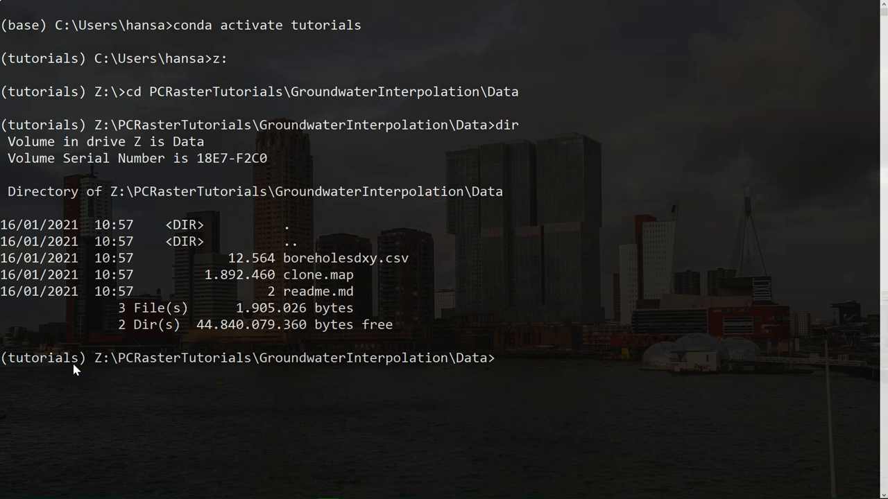
{"action": "type", "text": "type boreholesdxy.csv | more"}
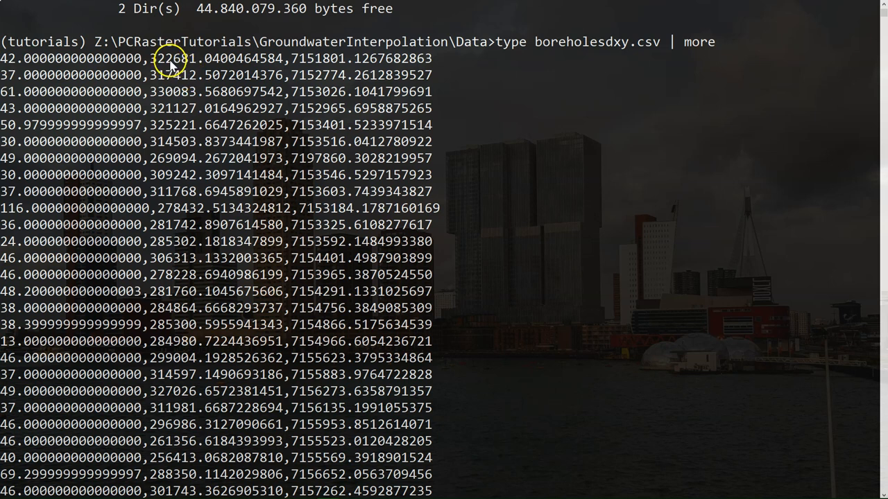
{"action": "mouse_move", "coordinate": [41, 93]}
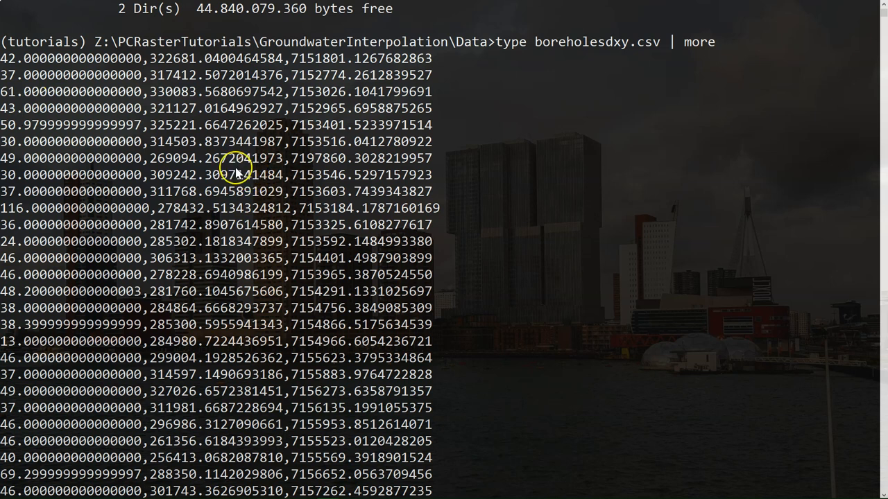
{"action": "key", "text": "Space"}
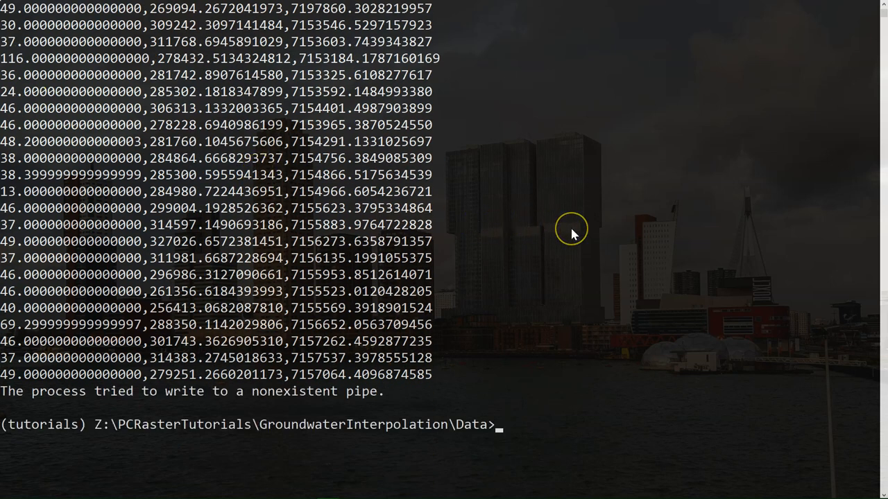
- List the folder, view clone.map in Aguila, and print its attributes with mapattr -p
{"action": "type", "text": "dir"}
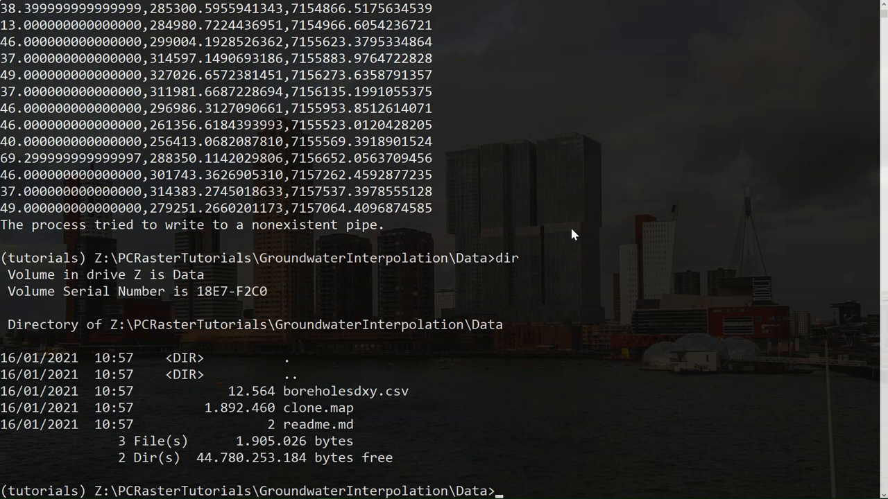
{"action": "type", "text": "aguila clone."}
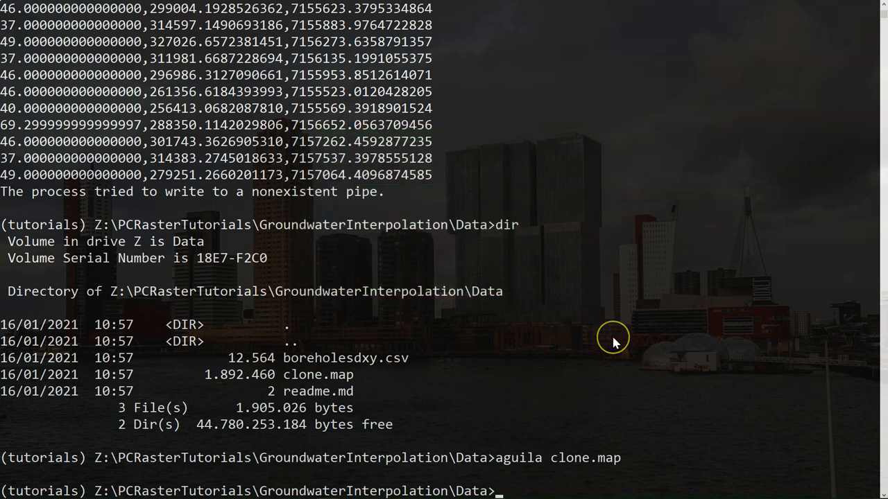
{"action": "type", "text": "mapattr -p"}
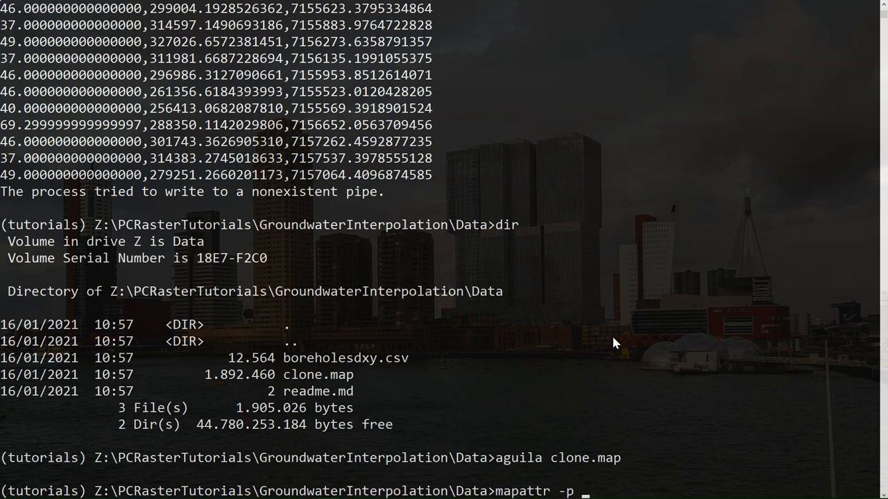
{"action": "type", "text": "clone.map"}
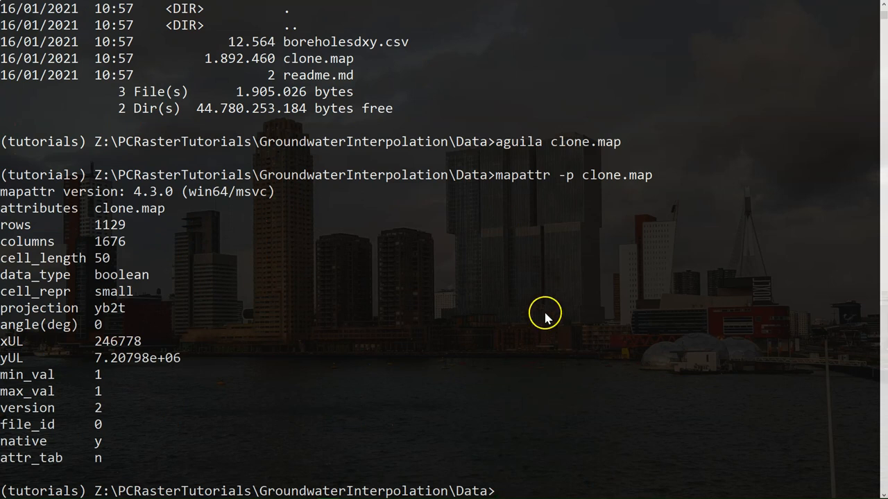
{"action": "mouse_move", "coordinate": [109, 241]}
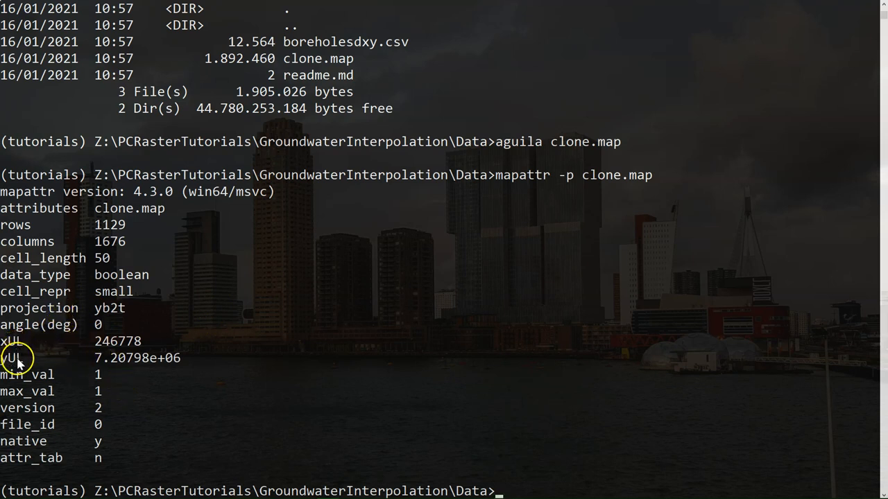
{"action": "mouse_move", "coordinate": [87, 402]}
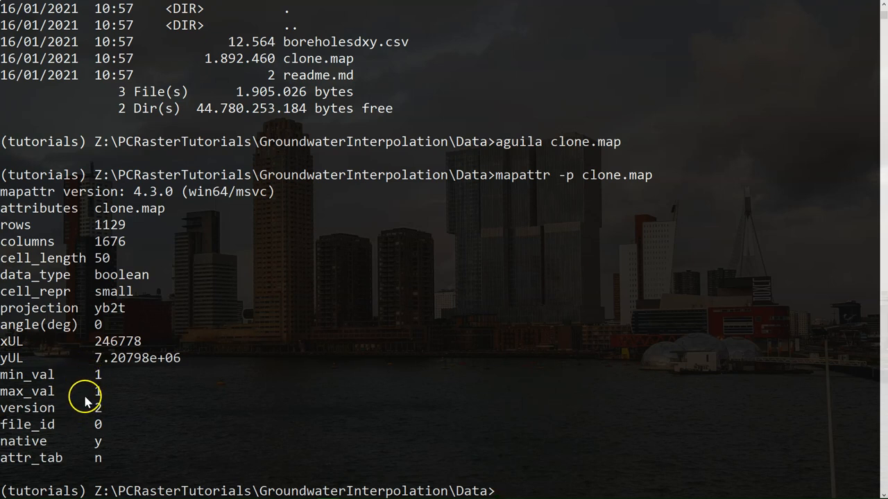
{"action": "mouse_move", "coordinate": [81, 401]}
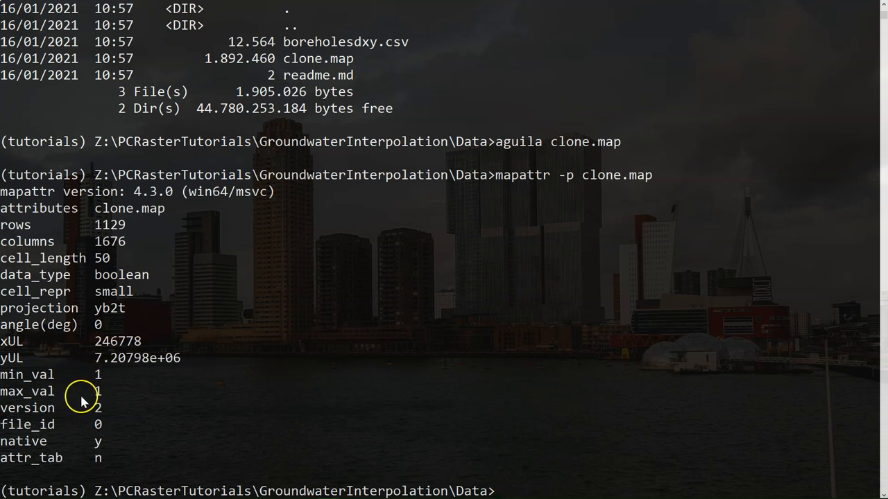
{"action": "mouse_move", "coordinate": [545, 472]}
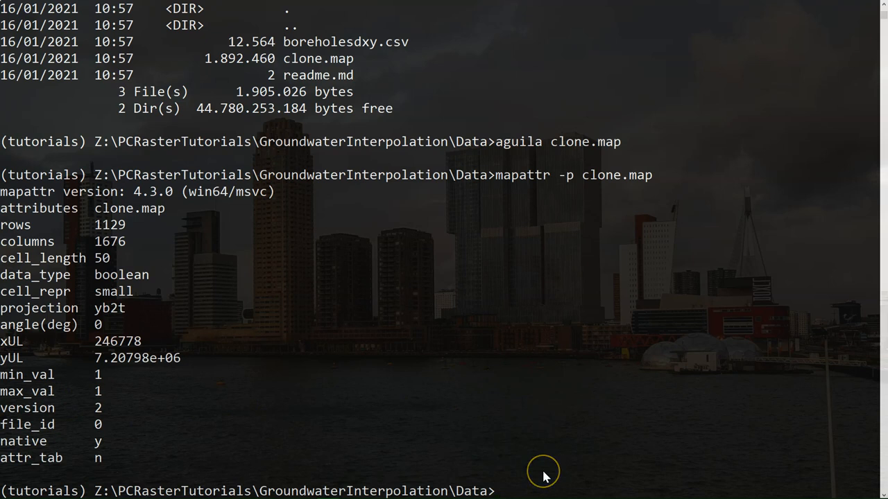
{"action": "mouse_move", "coordinate": [543, 477]}
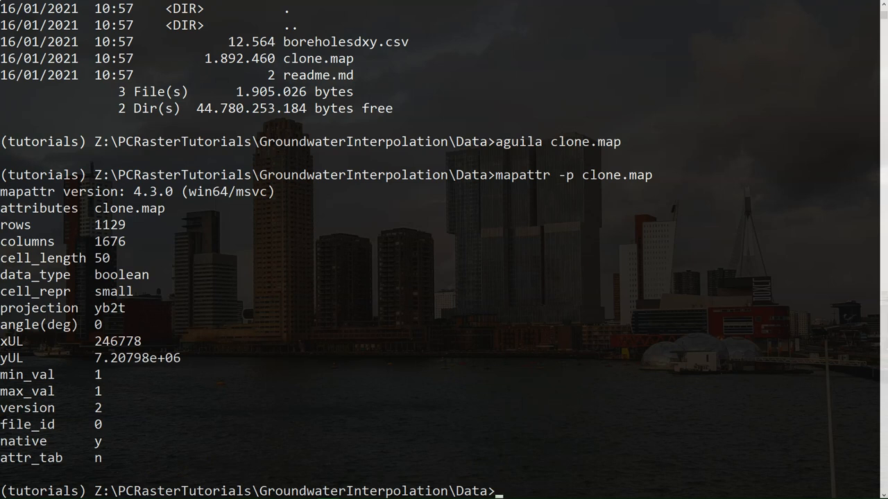
- Run col2map without arguments to show its data-type and column options
{"action": "type", "text": "col2map"}
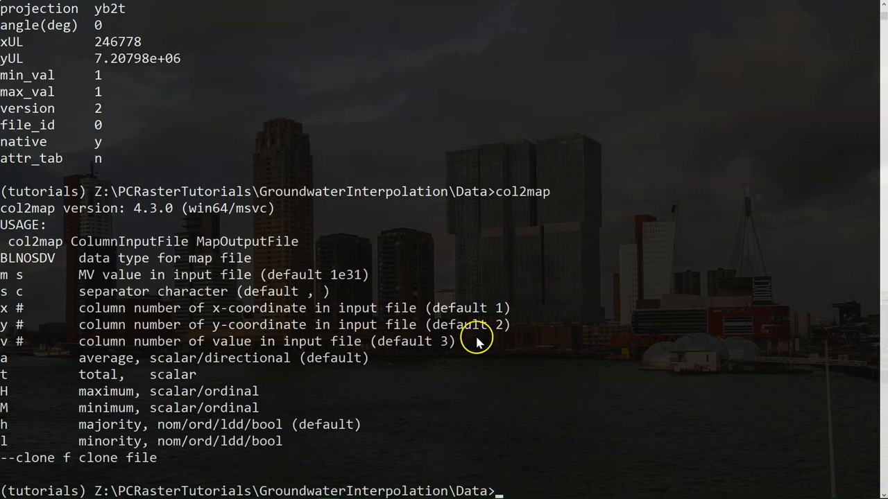
{"action": "mouse_move", "coordinate": [21, 249]}
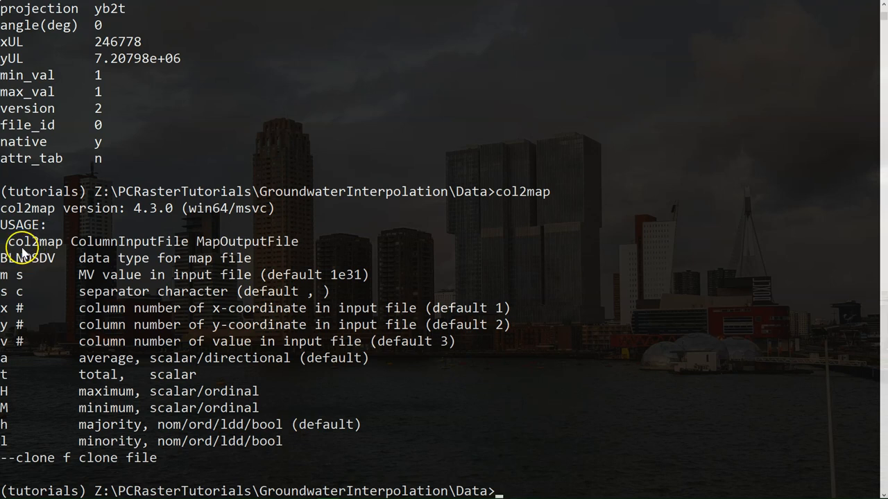
{"action": "mouse_move", "coordinate": [139, 246]}
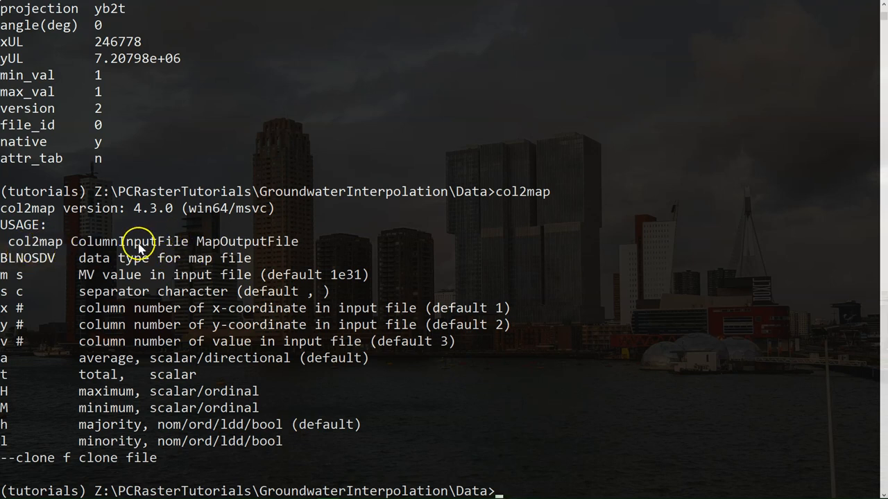
{"action": "mouse_move", "coordinate": [284, 246]}
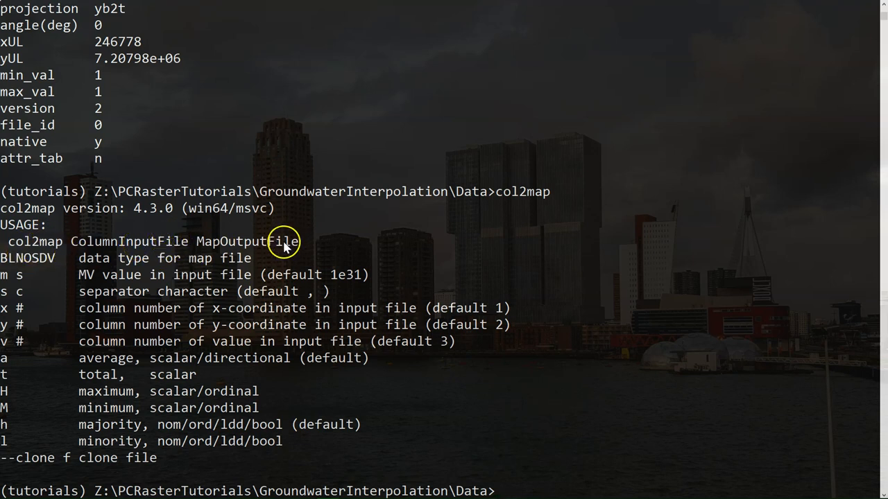
{"action": "mouse_move", "coordinate": [270, 369]}
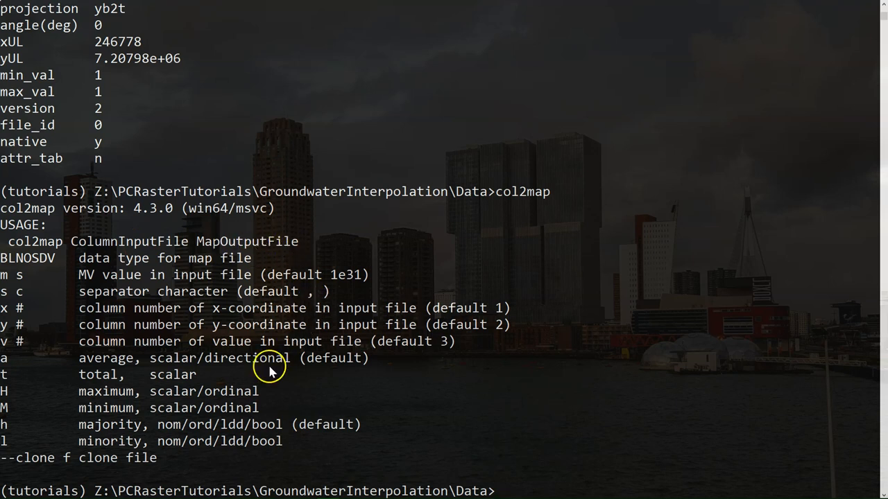
{"action": "mouse_move", "coordinate": [28, 280]}
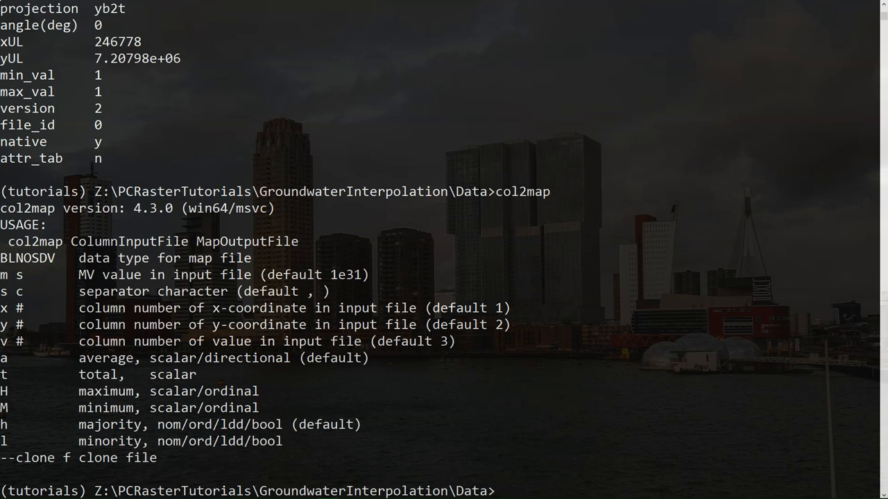
{"action": "type", "text": "col2map"}
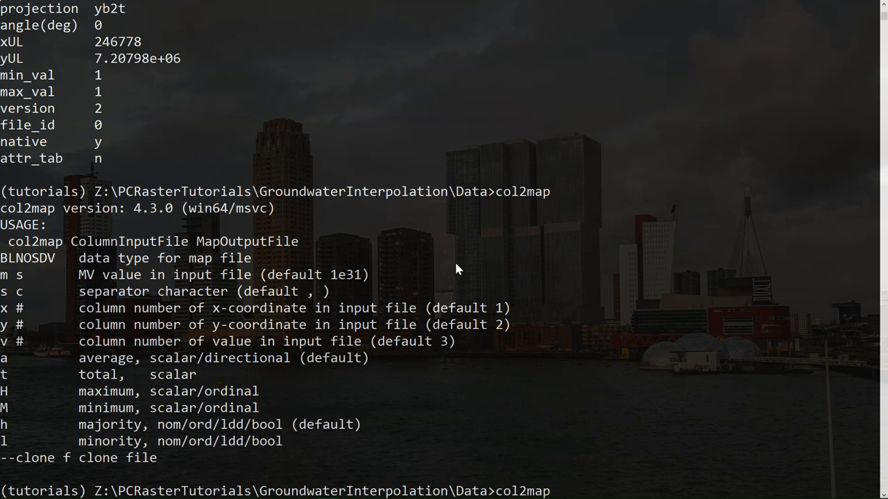
- Compose col2map -S -x 2 -y 3 -v 1 boreholesdxy.csv boreholedepth.map --clone clone.map
{"action": "type", "text": "-"}
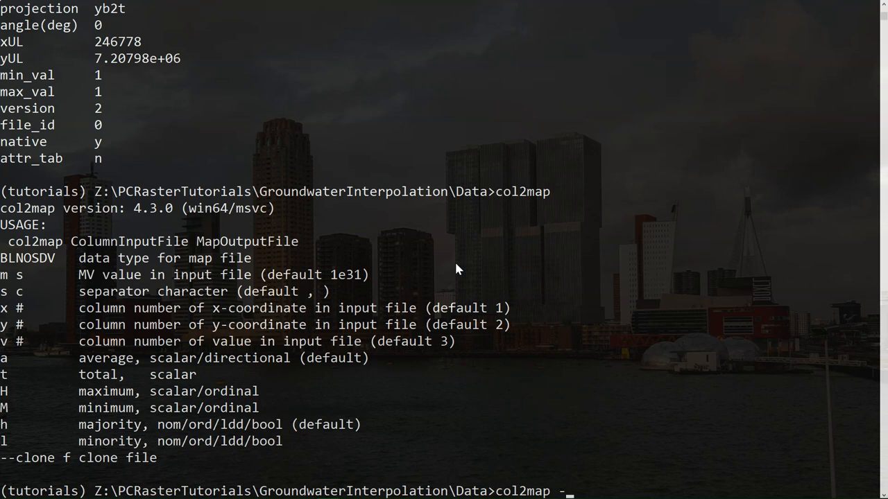
{"action": "type", "text": "S"}
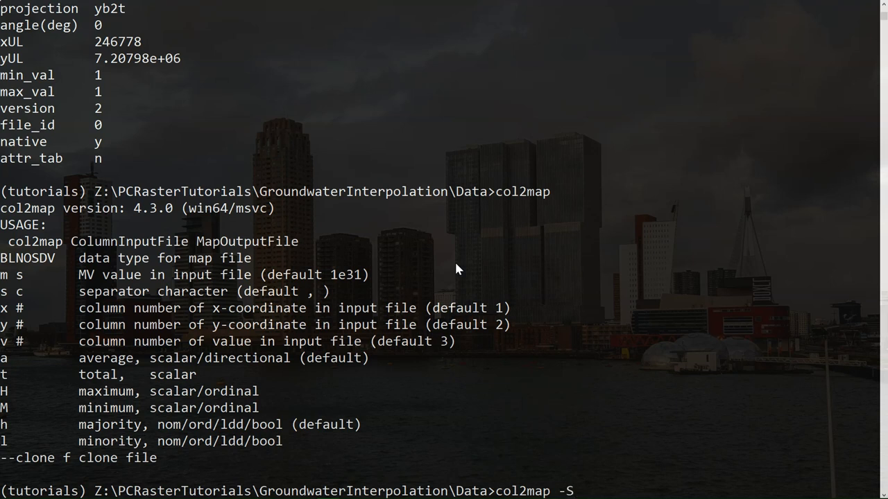
{"action": "type", "text": "-"}
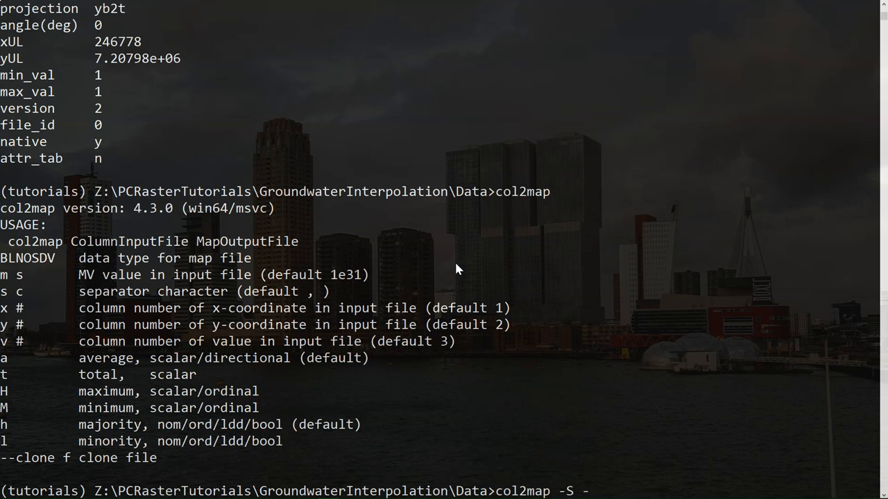
{"action": "type", "text": "x"}
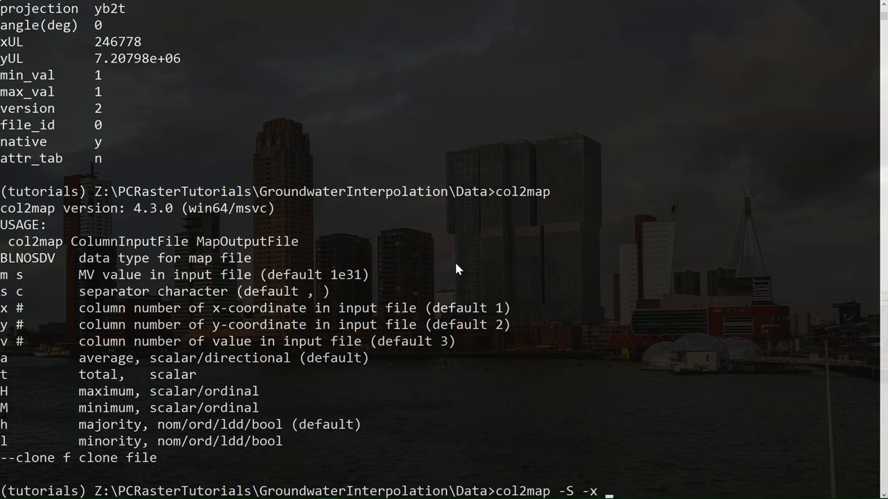
{"action": "type", "text": "2 -"}
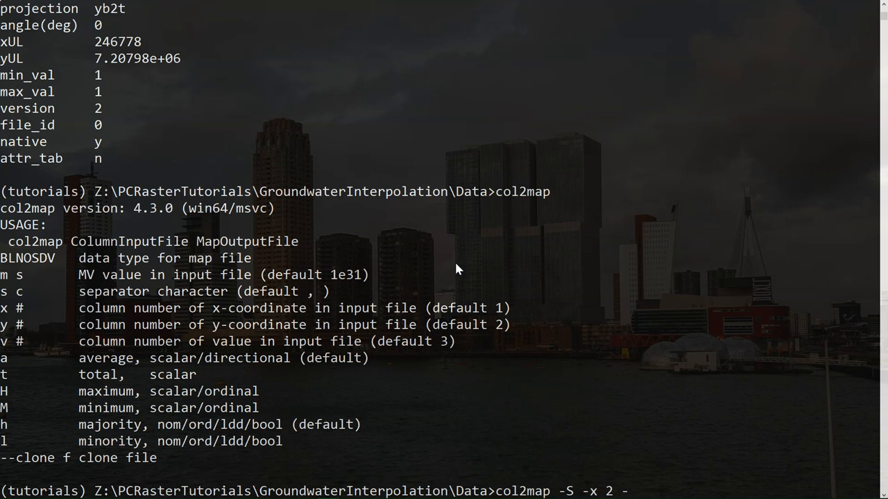
{"action": "type", "text": "y 3"}
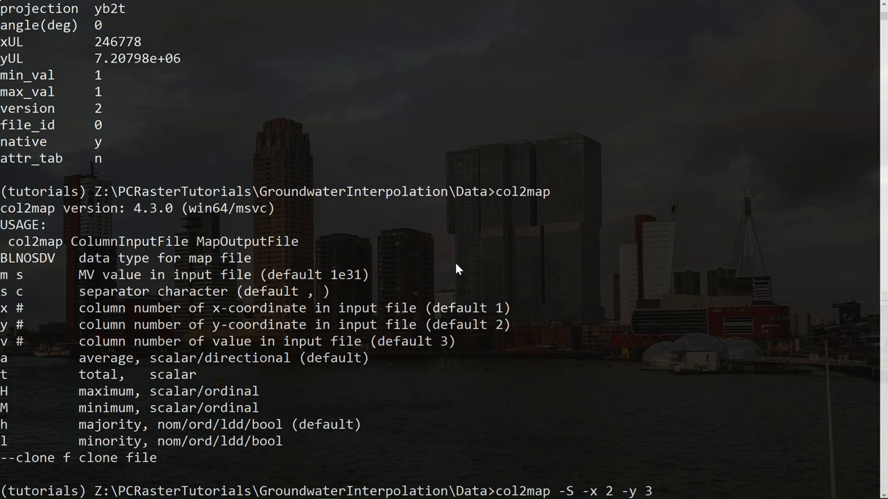
{"action": "type", "text": "-v 1"}
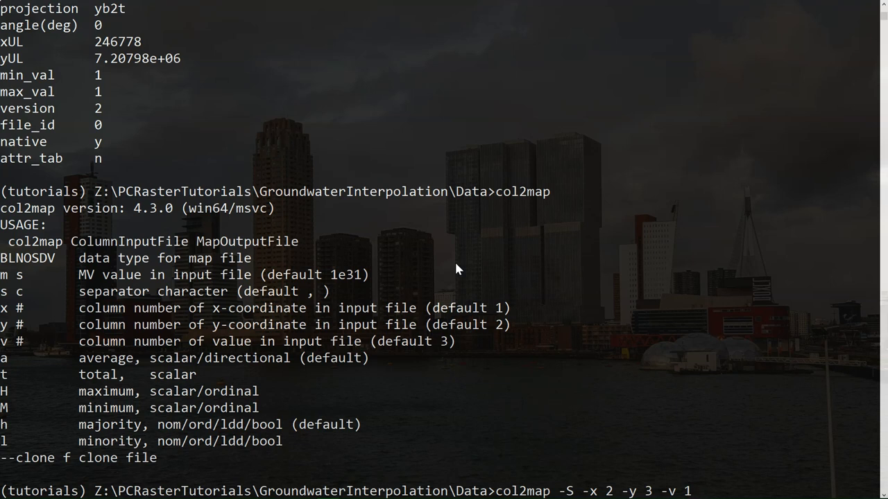
{"action": "type", "text": "b"}
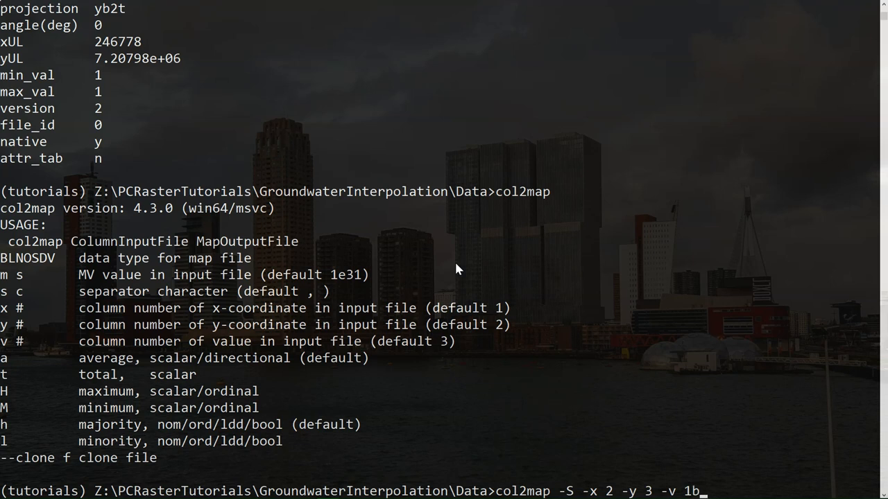
{"action": "type", "text": "boreholesdxy.csv boreh"}
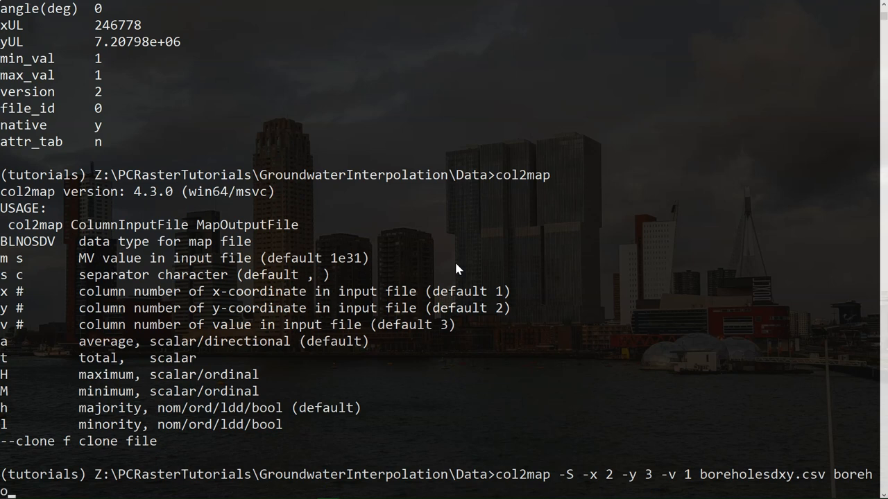
{"action": "type", "text": "oledepth"}
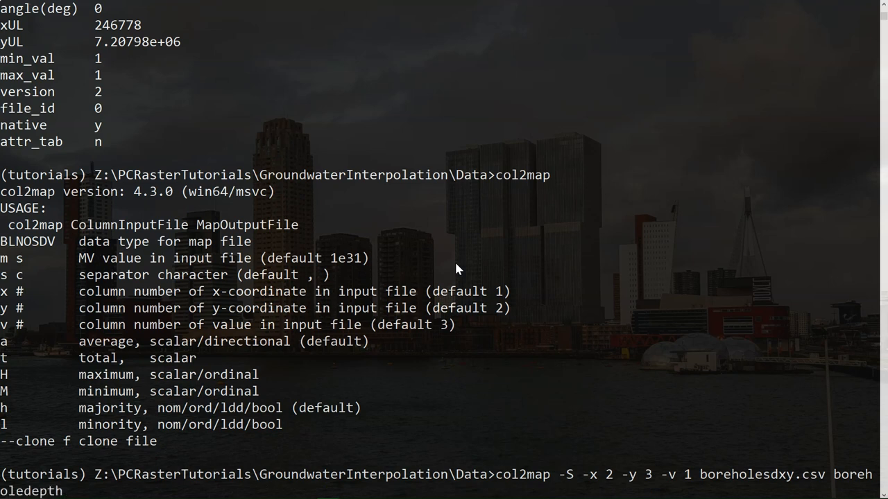
{"action": "type", "text": ".map"}
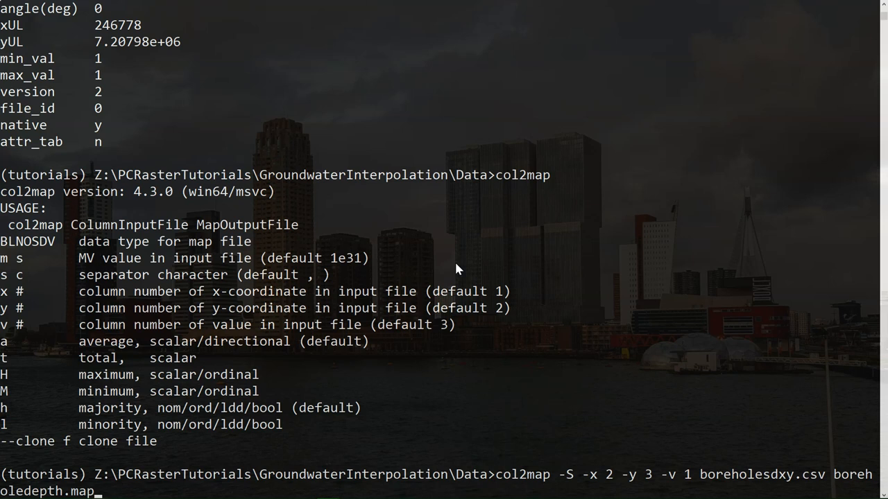
{"action": "type", "text": "--;"}
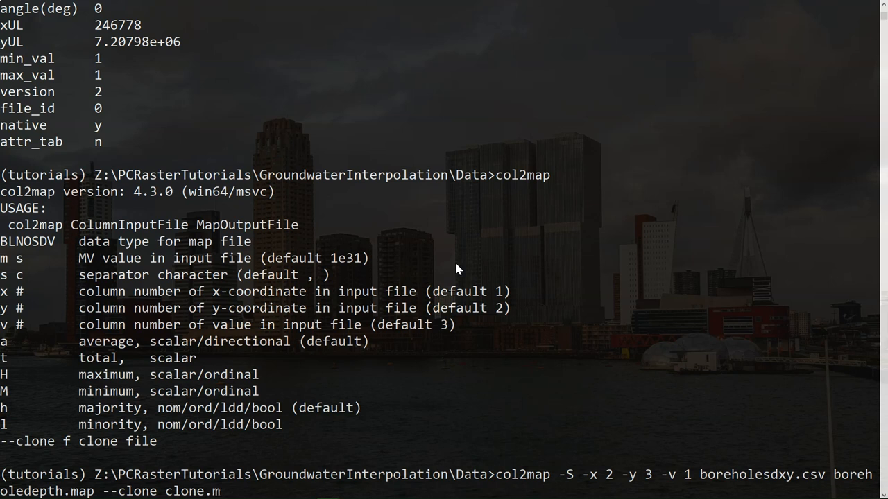
- Run the col2map command, reading 220 records into boreholedepth.map
{"action": "type", "text": "ap"}
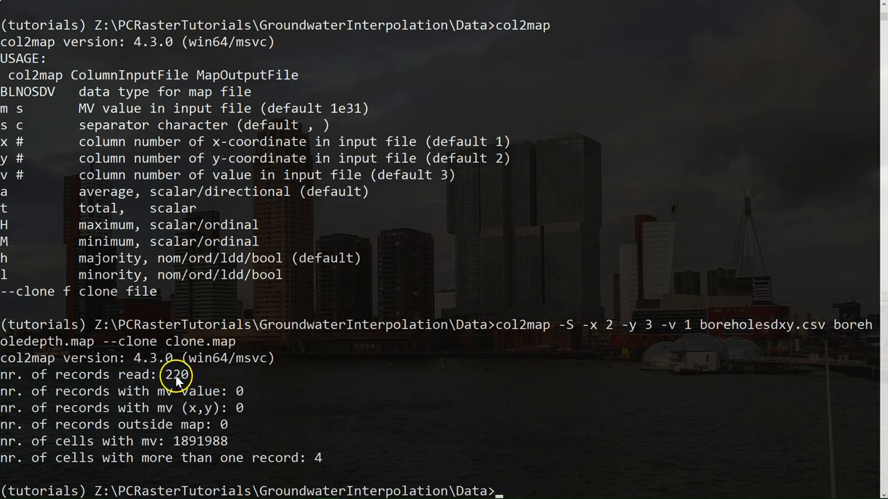
{"action": "mouse_move", "coordinate": [232, 404]}
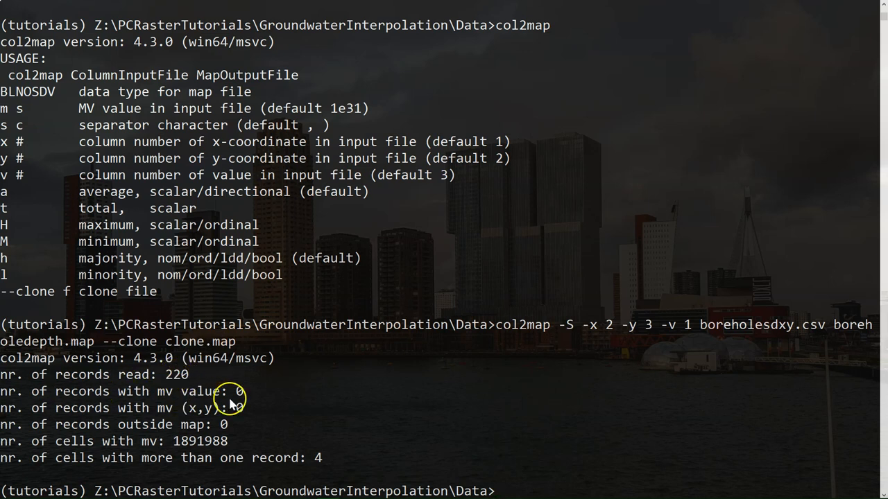
{"action": "mouse_move", "coordinate": [141, 435]}
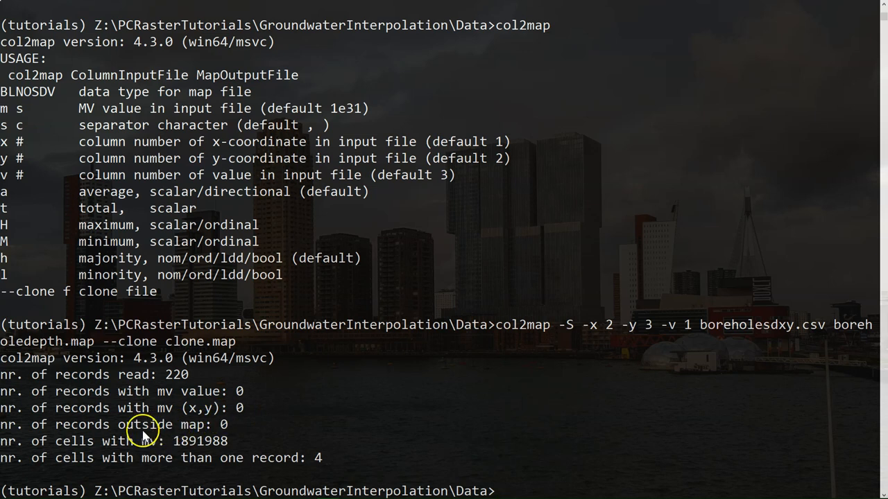
{"action": "mouse_move", "coordinate": [218, 430]}
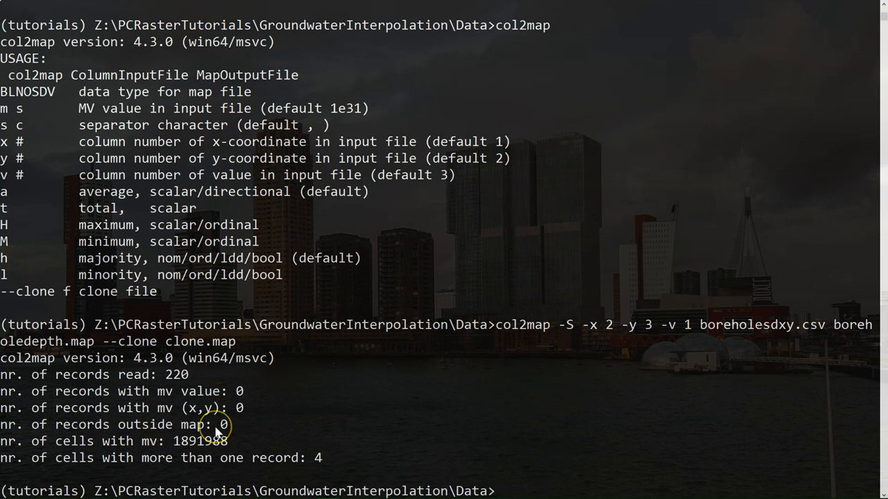
{"action": "mouse_move", "coordinate": [128, 455]}
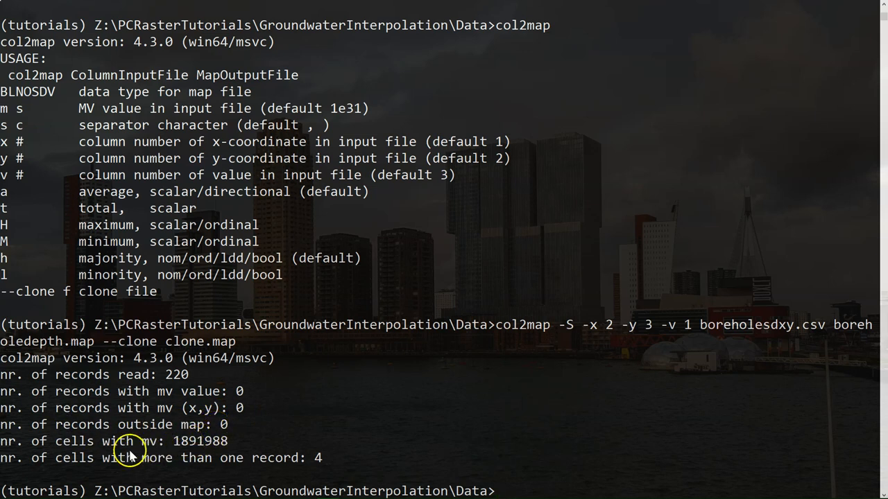
{"action": "mouse_move", "coordinate": [45, 471]}
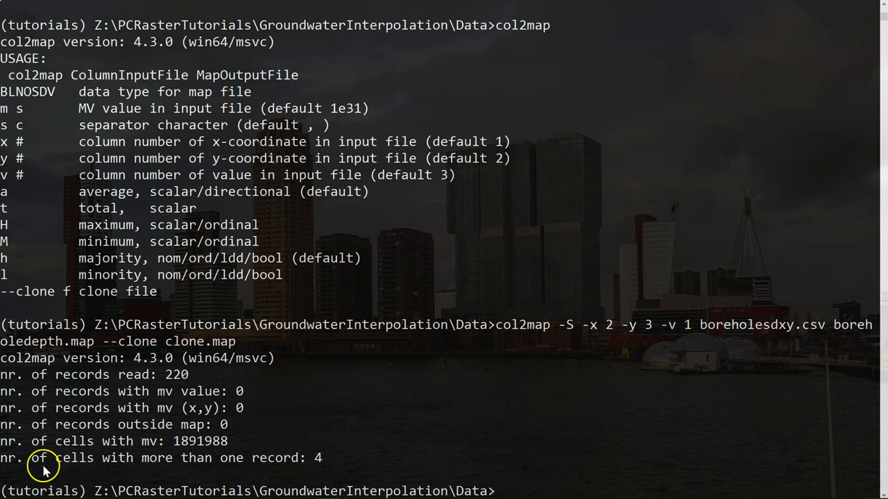
{"action": "mouse_move", "coordinate": [274, 459]}
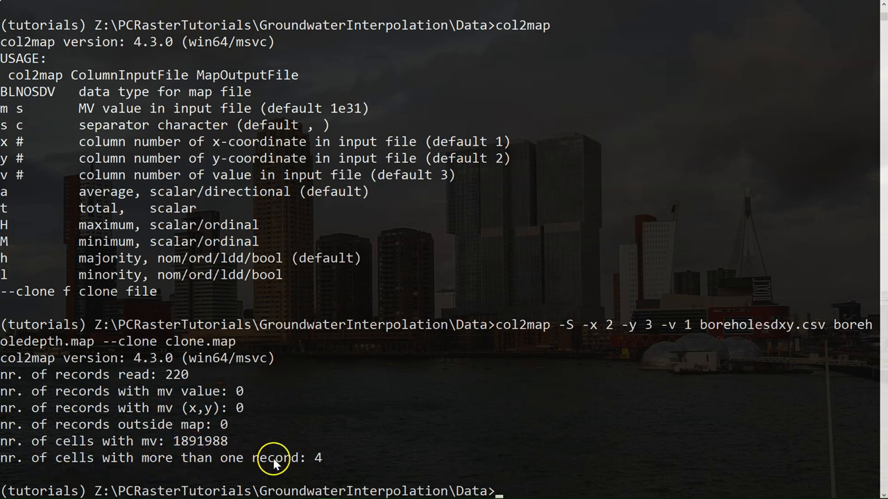
{"action": "mouse_move", "coordinate": [366, 453]}
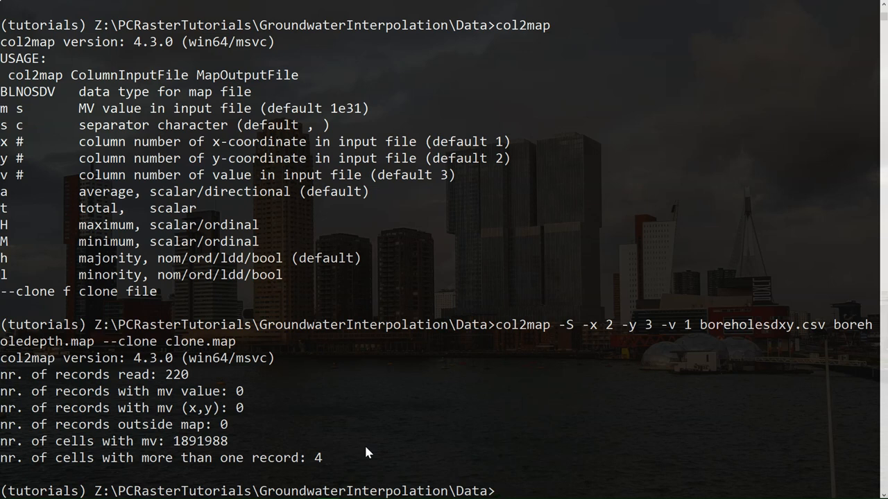
- Open boreholedepth.map in Aguila and read a depth of 31 at a borehole cell
{"action": "type", "text": "aguila boreholedepth.map"}
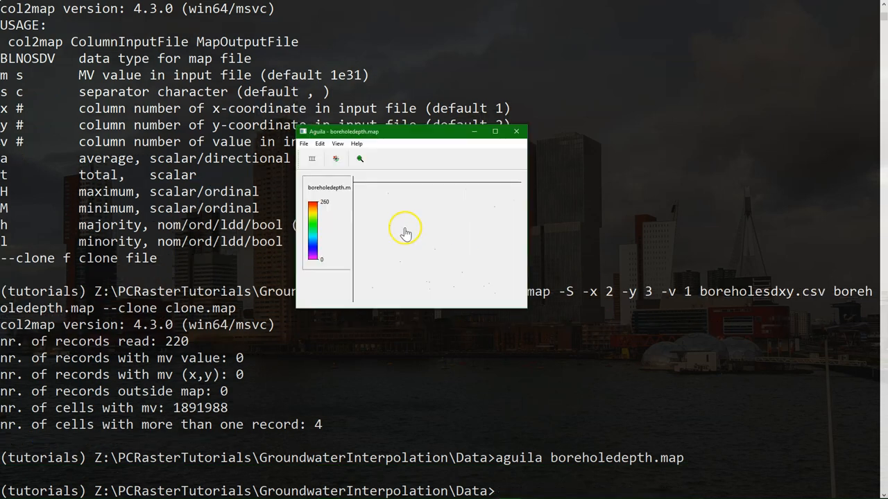
{"action": "mouse_move", "coordinate": [404, 252]}
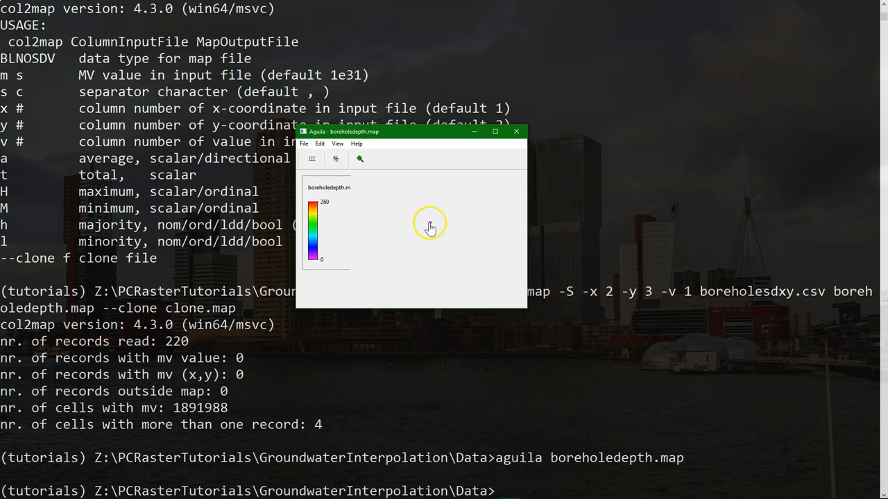
{"action": "left_click", "coordinate": [335, 159]}
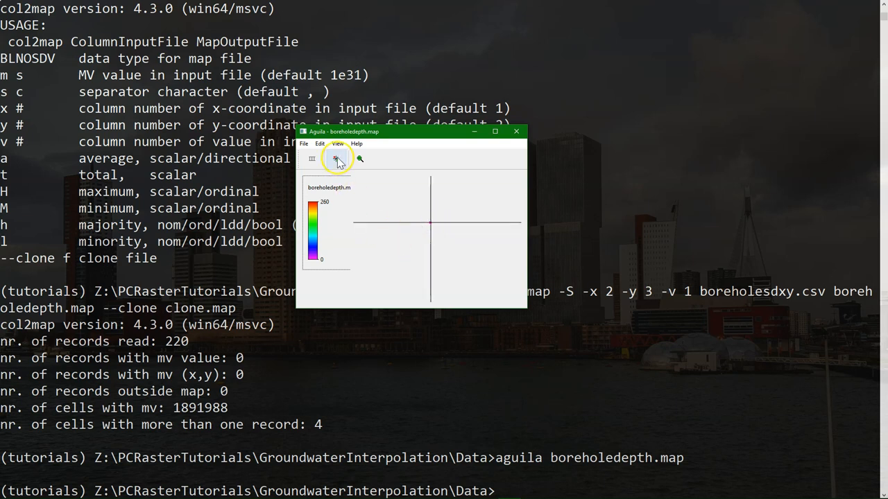
{"action": "left_click", "coordinate": [336, 158]}
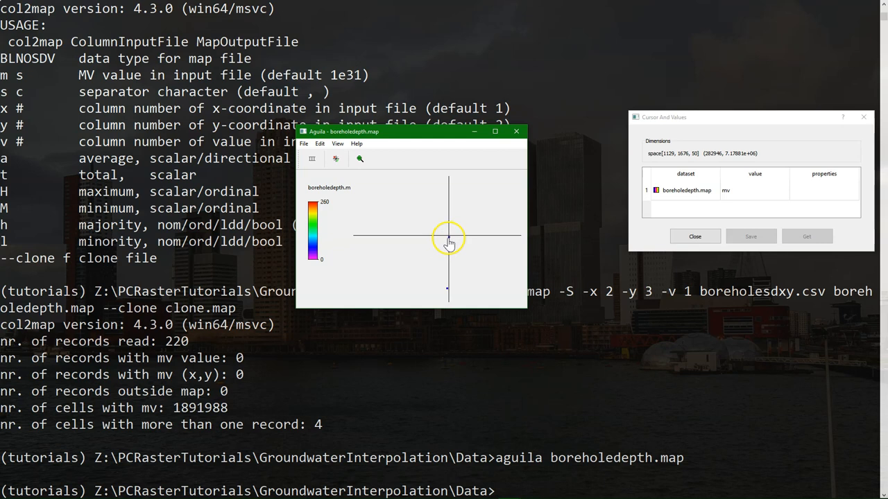
{"action": "left_click", "coordinate": [449, 236]}
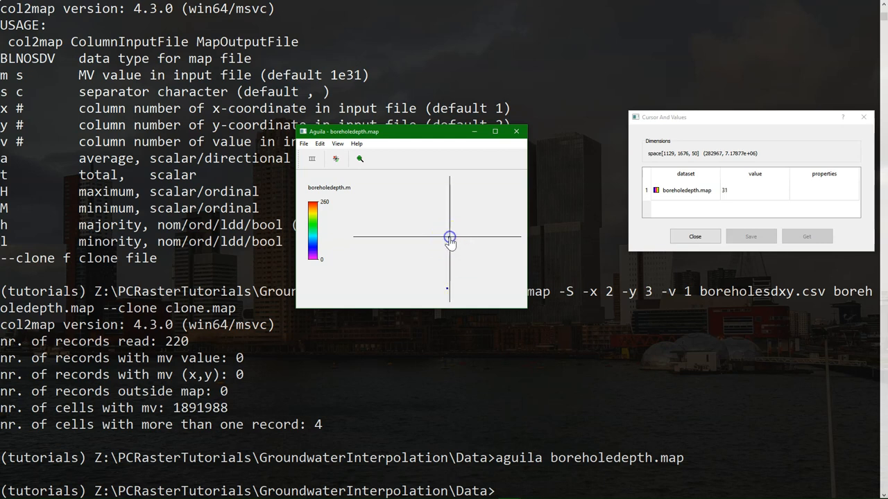
{"action": "mouse_move", "coordinate": [304, 144]}
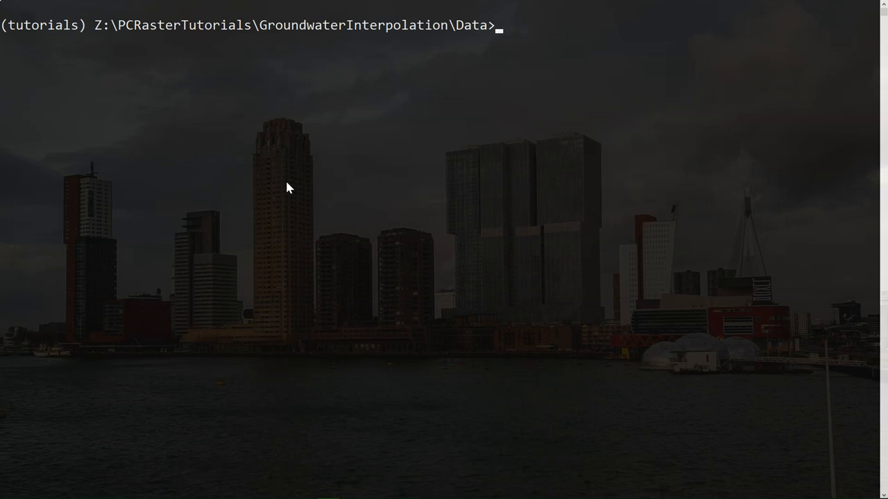
- Start ipython and import everything from pcraster
{"action": "type", "text": "i"}
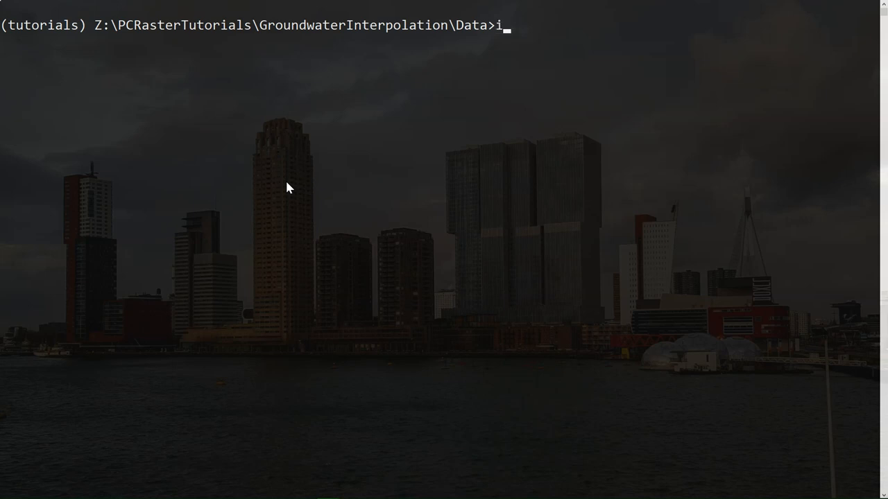
{"action": "type", "text": "python"}
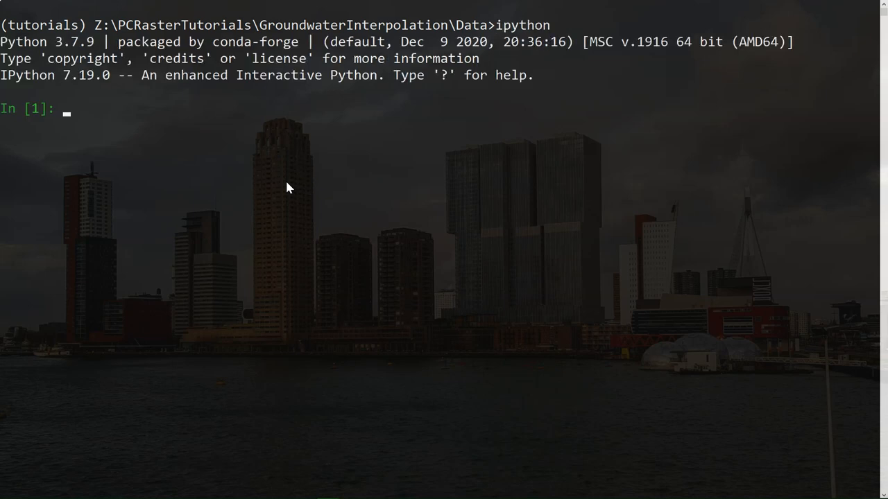
{"action": "type", "text": "from pcraster i"}
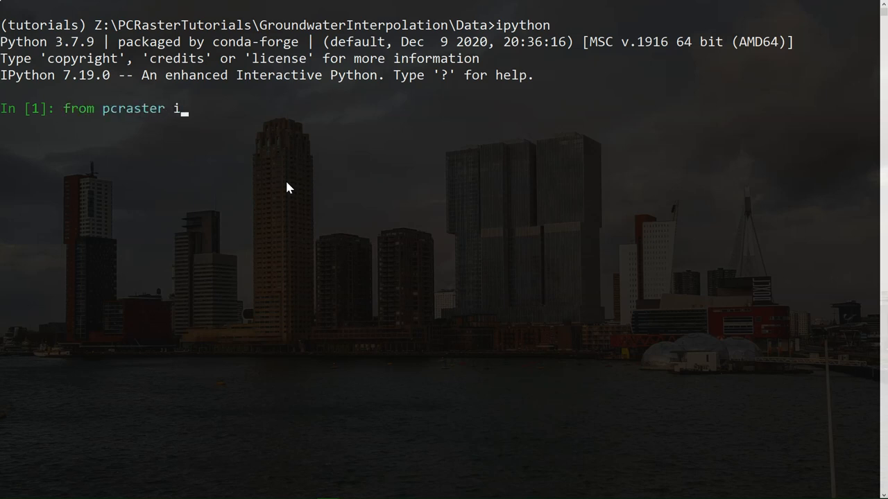
{"action": "type", "text": "mport *"}
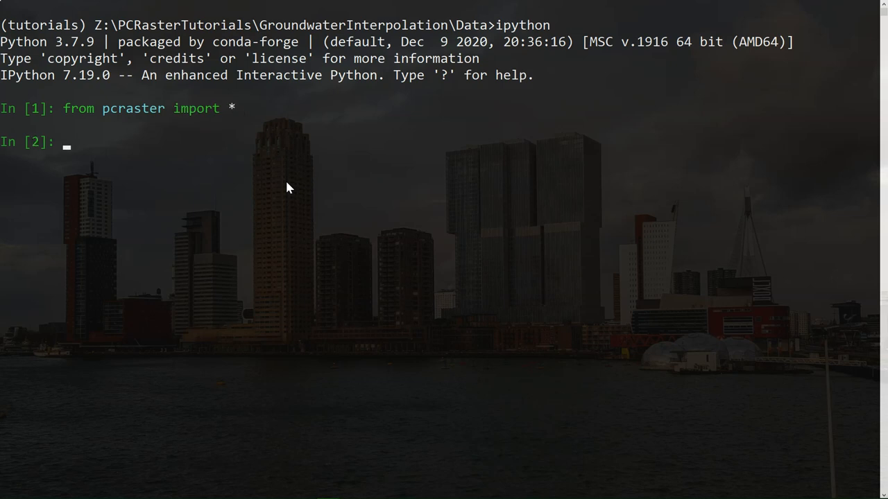
- Read boreholedepth.map into BoreholeDepth and clone.map into Mask with readmap
{"action": "type", "text": "B"}
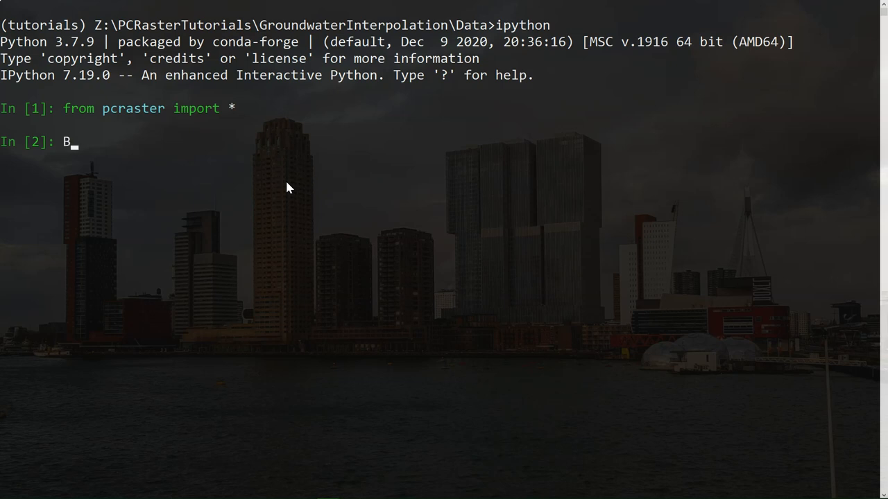
{"action": "type", "text": "oreholeDepth = readmap("}
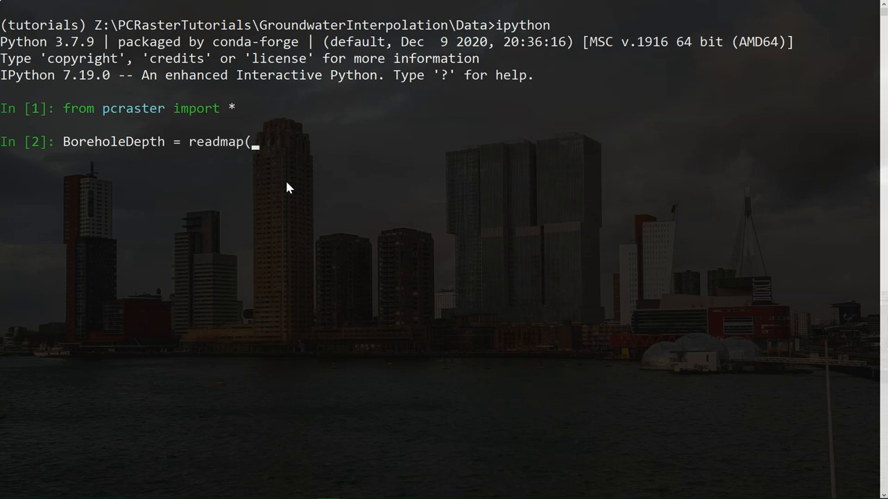
{"action": "type", "text": "\"boreholedepth.map\")"}
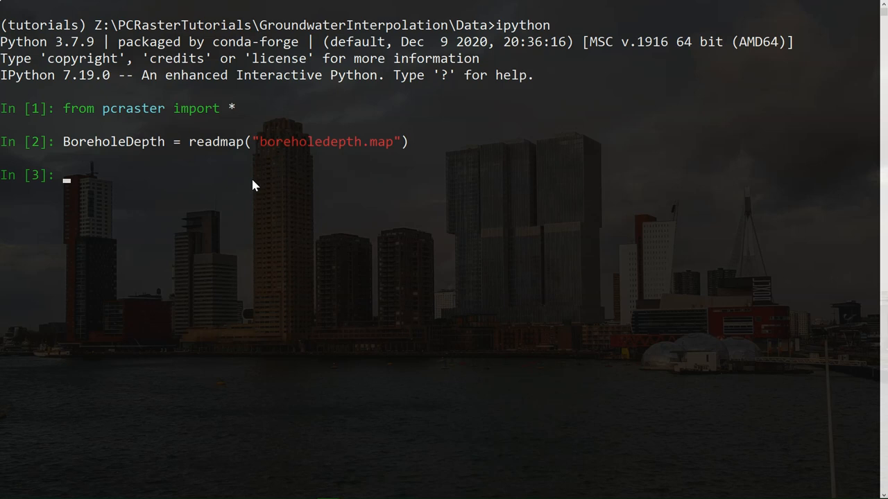
{"action": "type", "text": "Mask = read"}
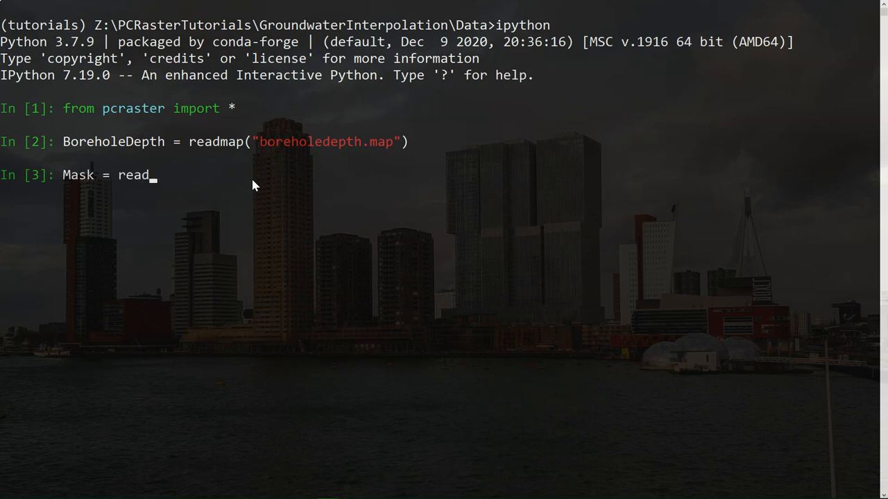
{"action": "type", "text": "map("}
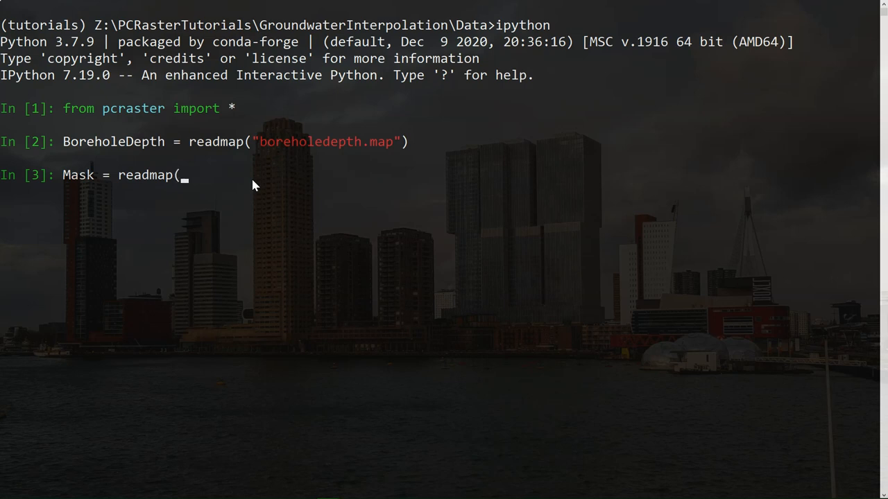
{"action": "type", "text": "\"clone.map"}
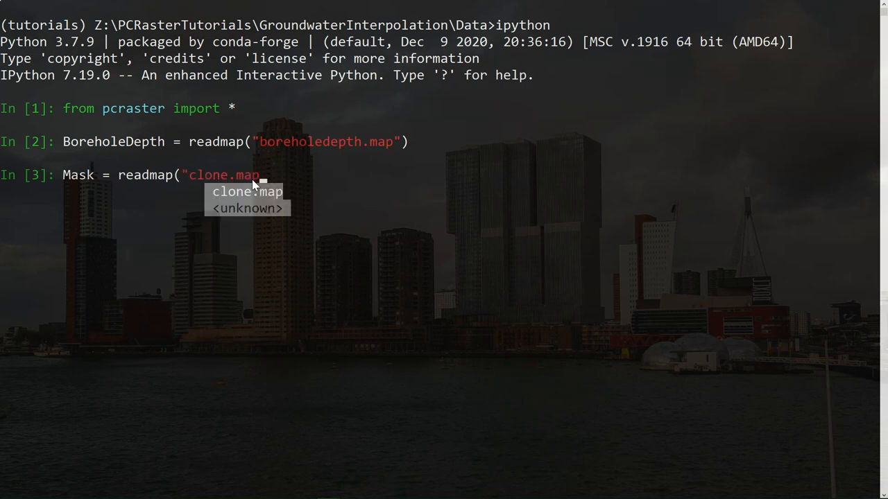
{"action": "type", "text": ")"}
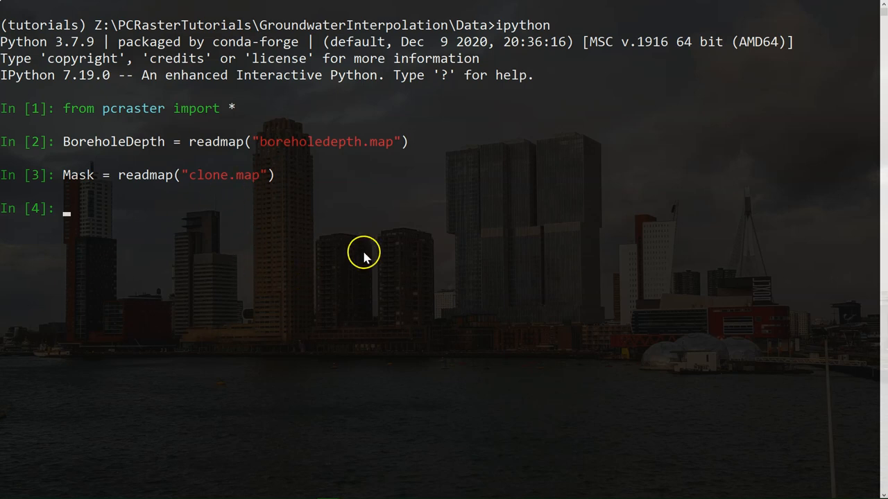
{"action": "mouse_move", "coordinate": [283, 214]}
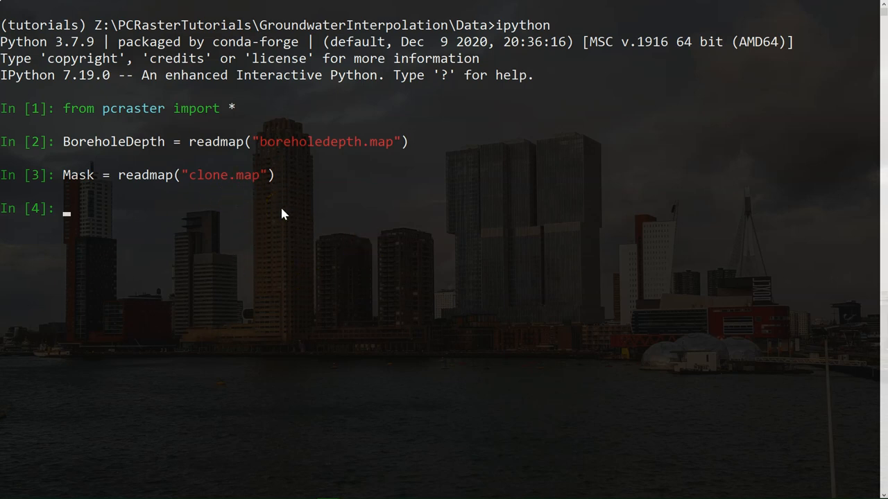
- Compute BoreholeDepthIDW = inversedistance(Mask, BoreholeDepth, 2, 0, 0) and display it in Aguila
{"action": "type", "text": "Boreho"}
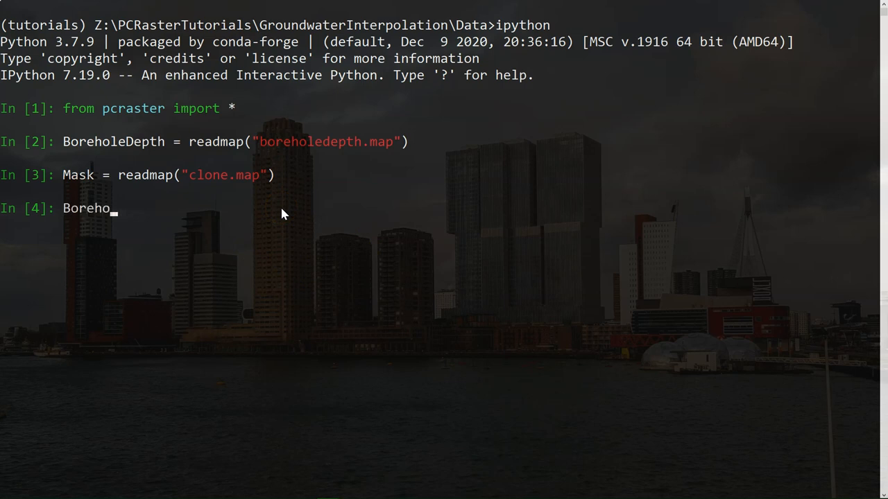
{"action": "type", "text": "leDepth"}
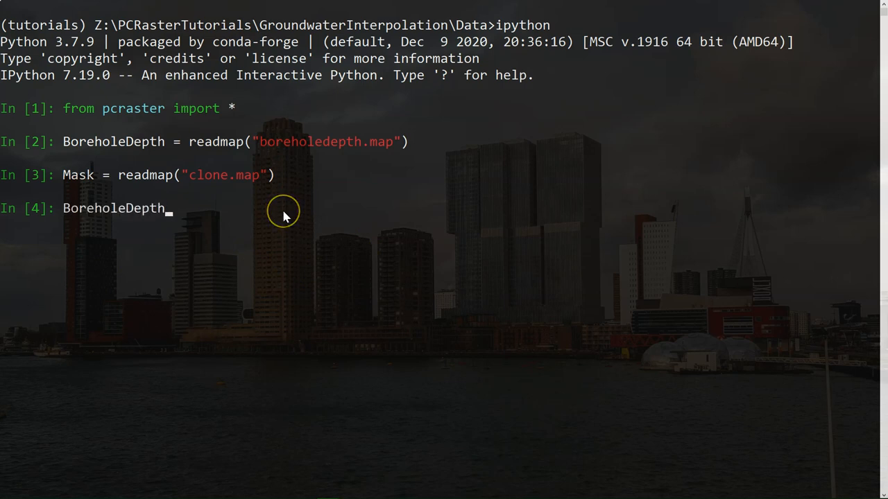
{"action": "type", "text": "IDW"}
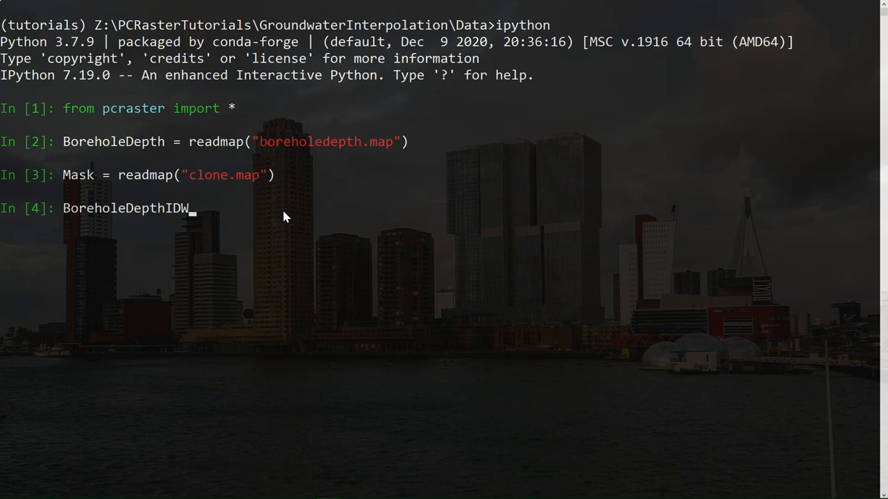
{"action": "type", "text": "= i"}
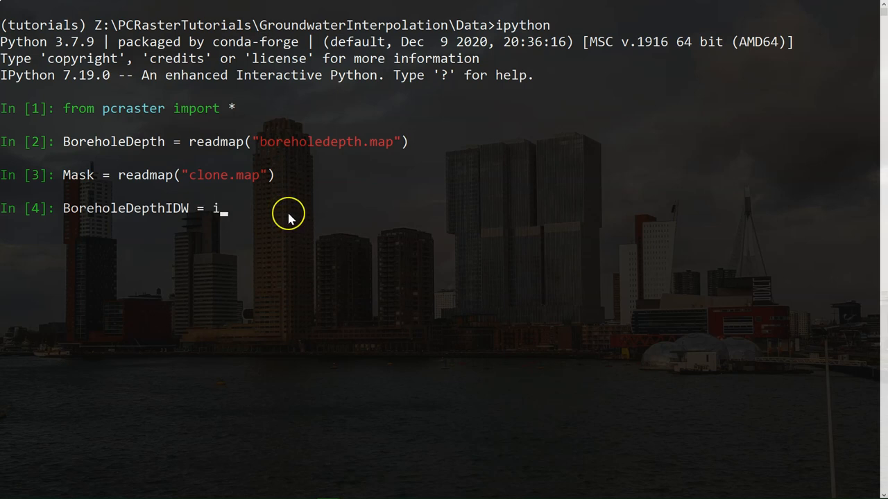
{"action": "type", "text": "nversedistanc"}
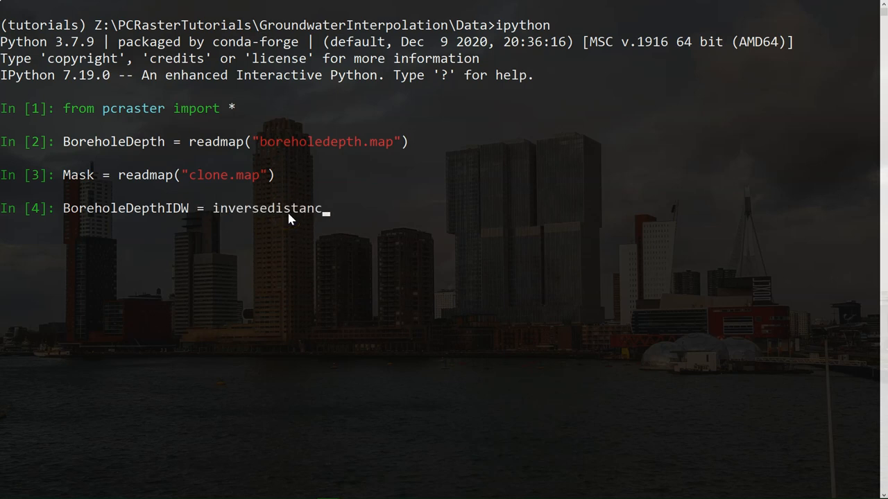
{"action": "type", "text": "e"}
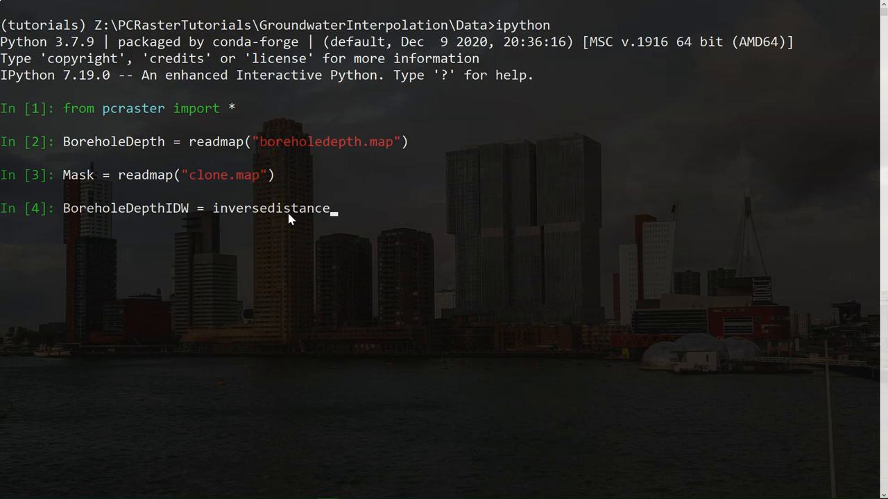
{"action": "type", "text": "("}
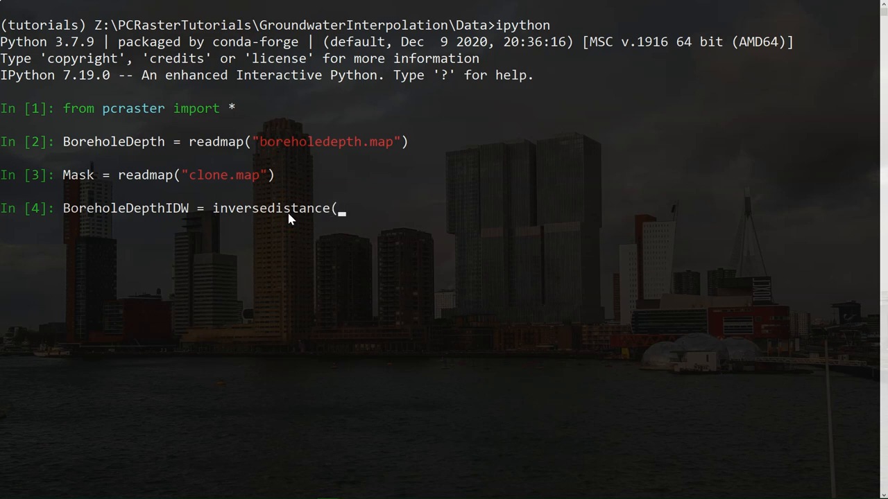
{"action": "type", "text": "Mask, Borehol"}
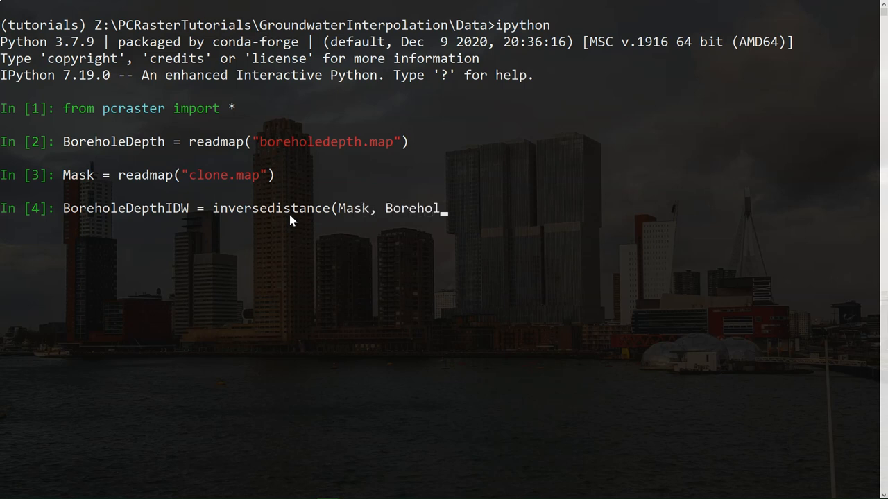
{"action": "type", "text": "Depth,"}
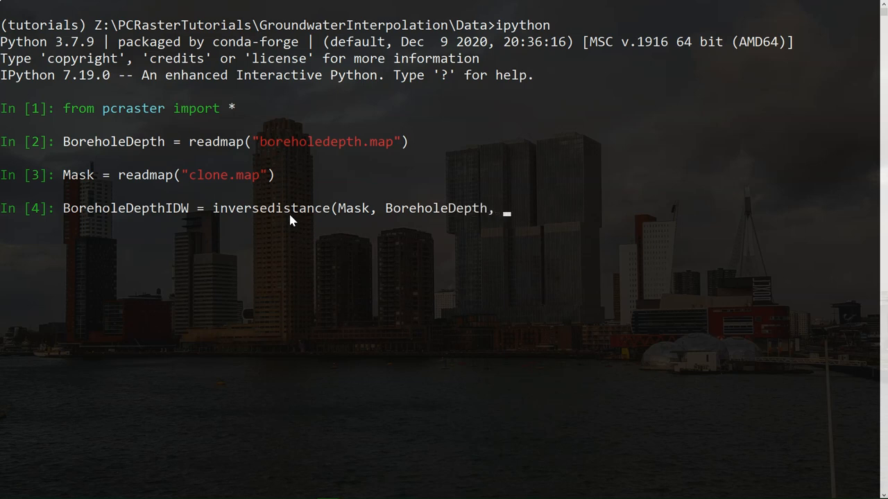
{"action": "type", "text": "2,"}
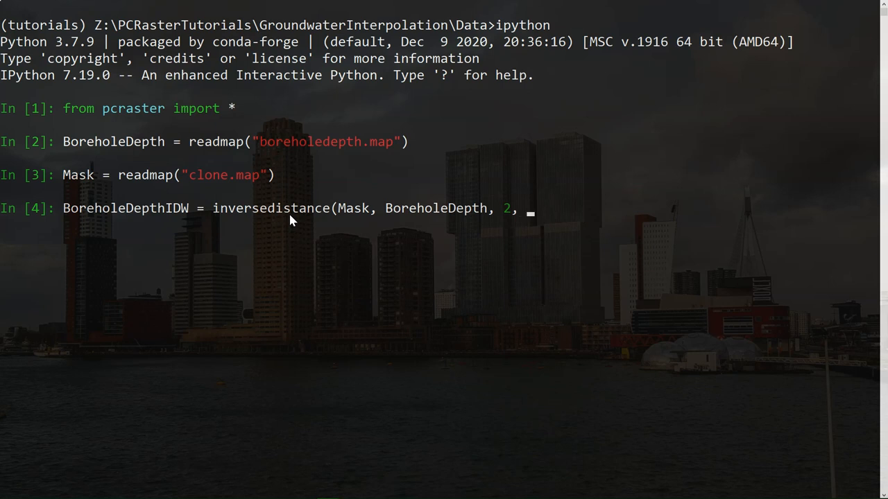
{"action": "type", "text": "0,"}
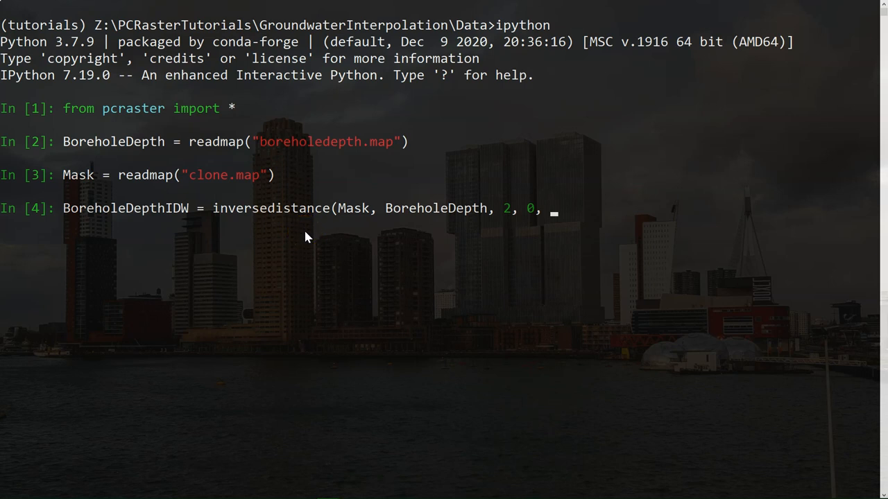
{"action": "type", "text": "0"}
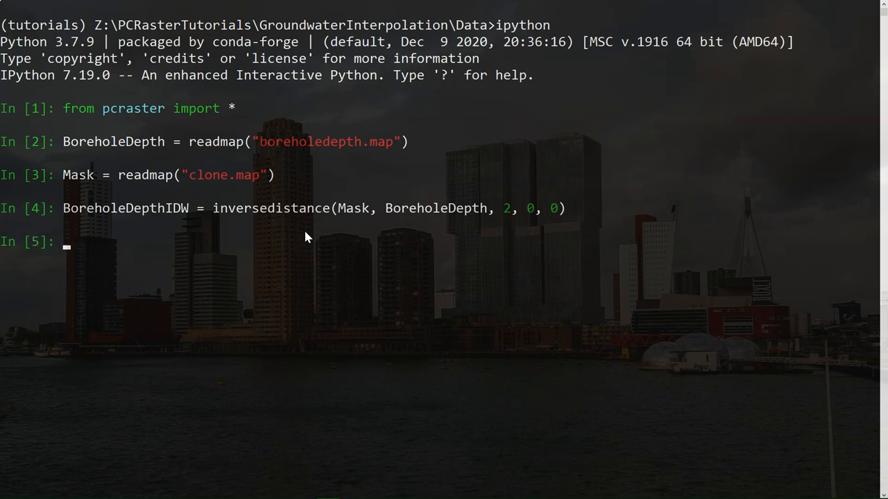
{"action": "type", "text": "aguila(BoreholeDepthIDW"}
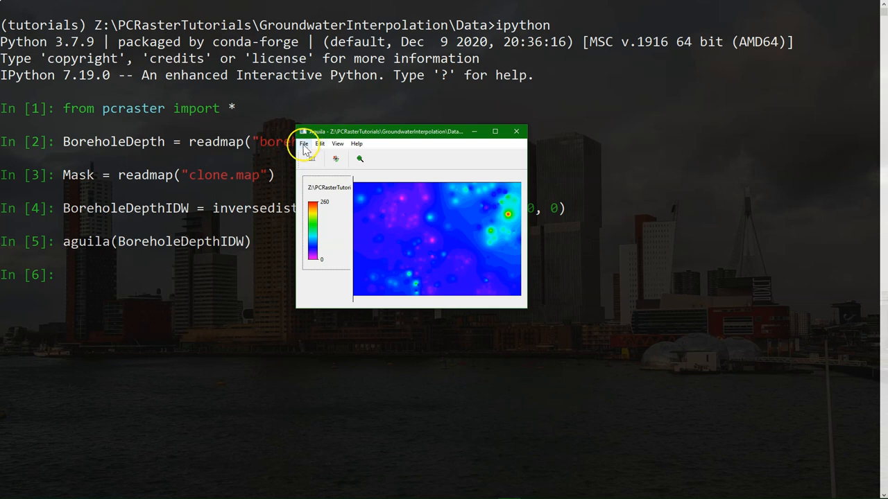
- Exit Aguila via File > Exit to return to the IPython prompt
{"action": "left_click", "coordinate": [303, 144]}
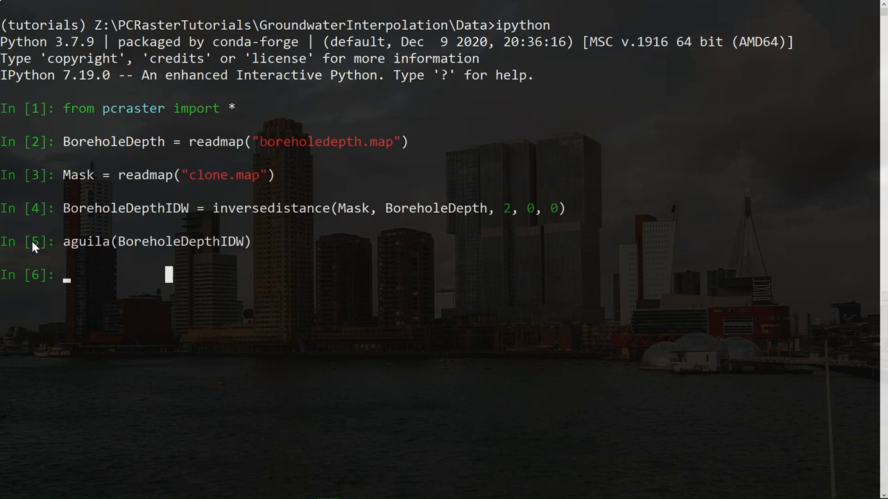
{"action": "mouse_move", "coordinate": [154, 241]}
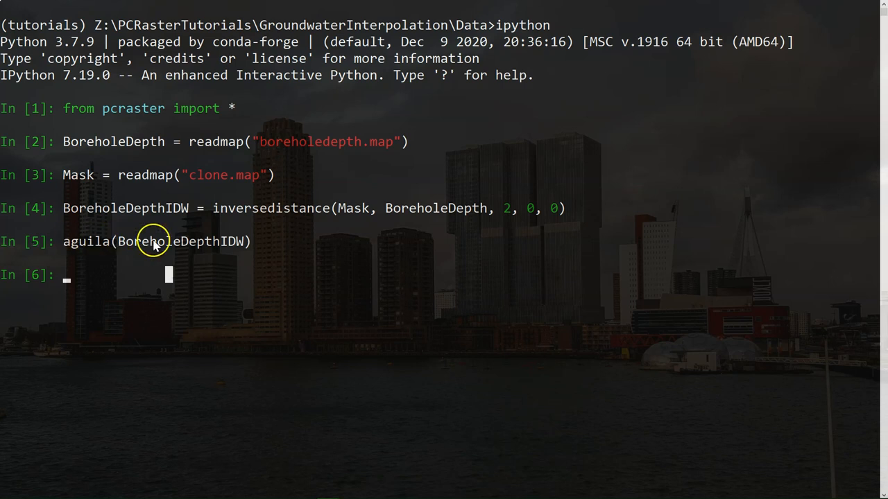
- Create Boreholes = defined(BoreholeDepth) and view it with aguila
{"action": "type", "text": "B"}
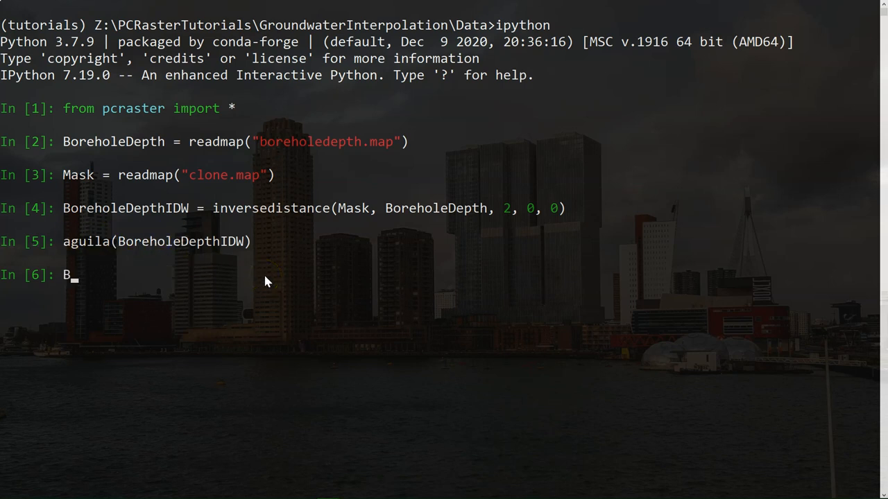
{"action": "type", "text": "oreh"}
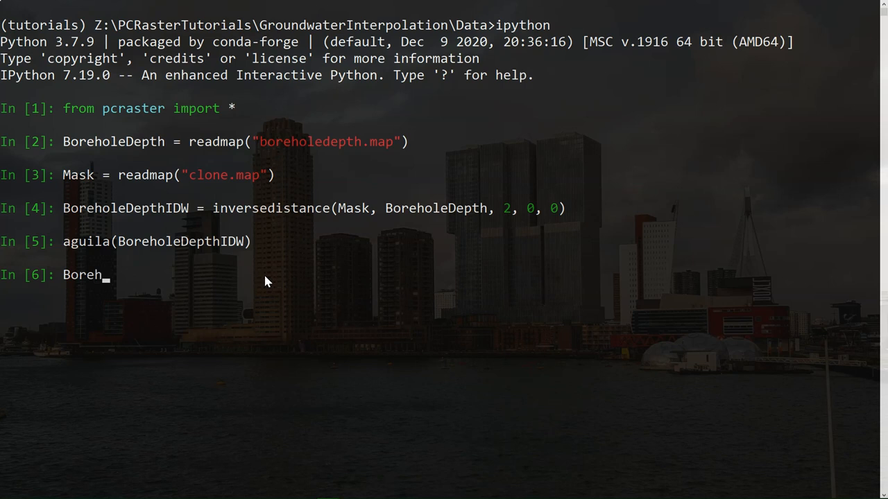
{"action": "type", "text": "oles"}
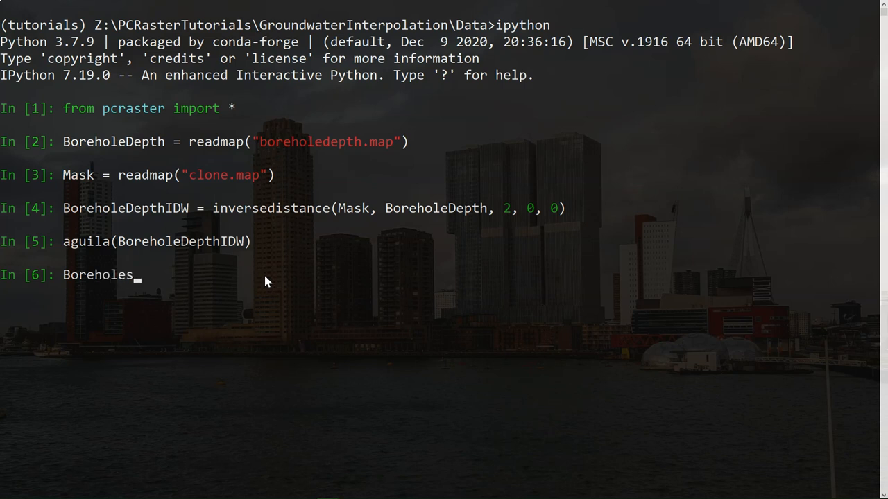
{"action": "type", "text": "= def"}
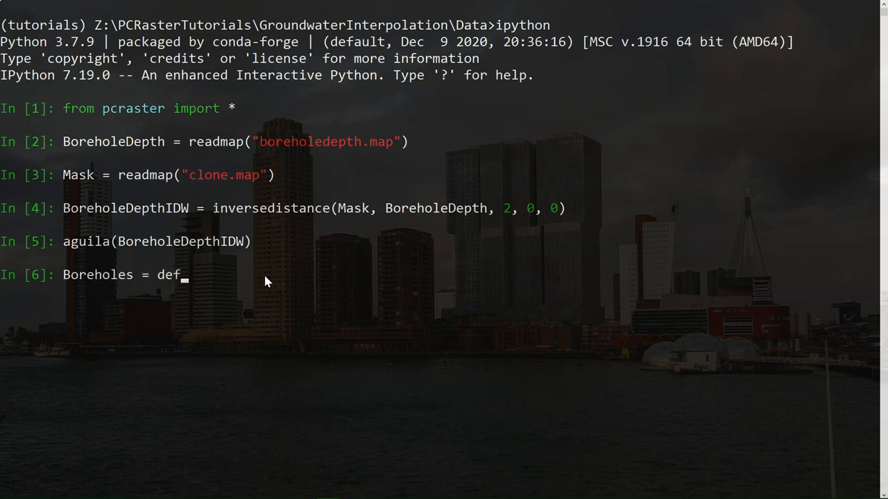
{"action": "type", "text": "ined"}
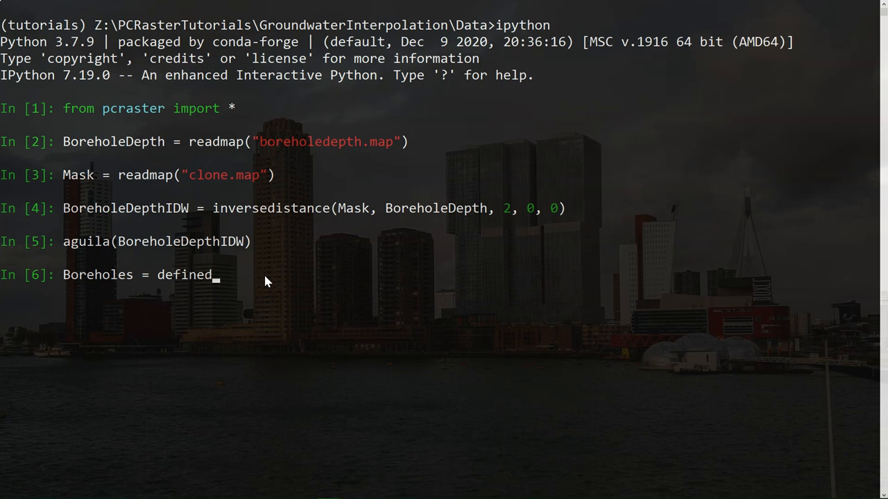
{"action": "type", "text": "(Boreh"}
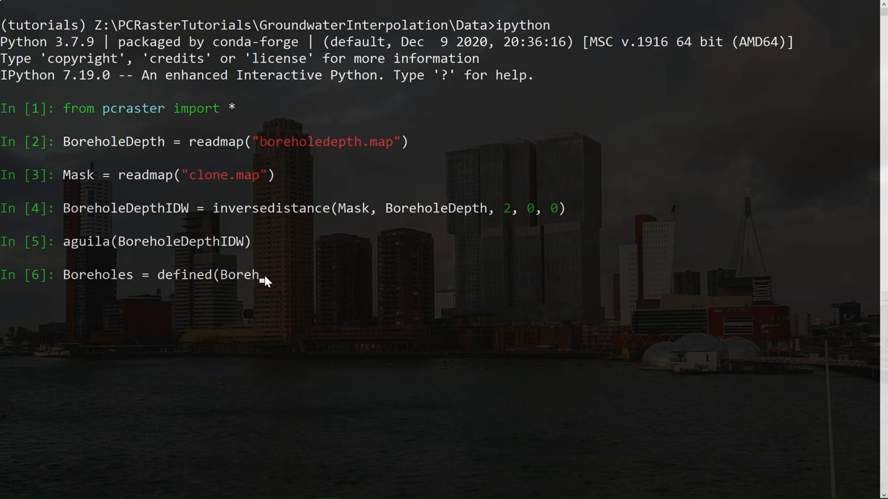
{"action": "type", "text": "oleDepth"}
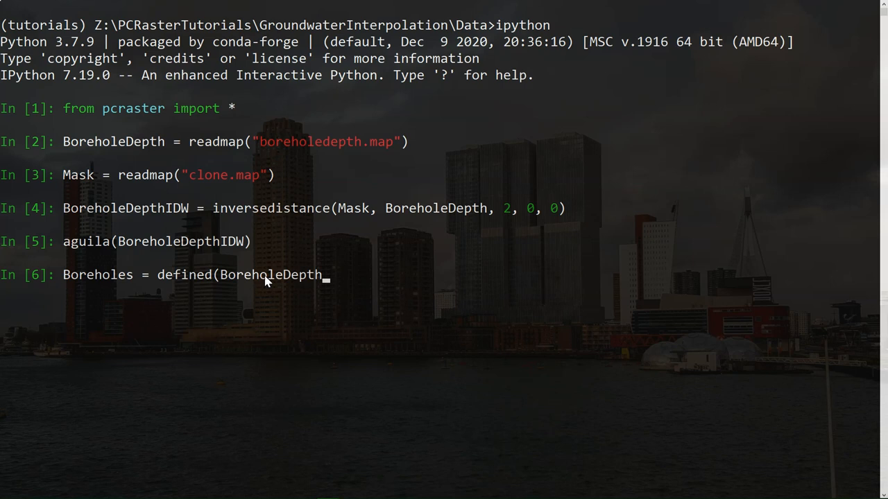
{"action": "key", "text": "enter"}
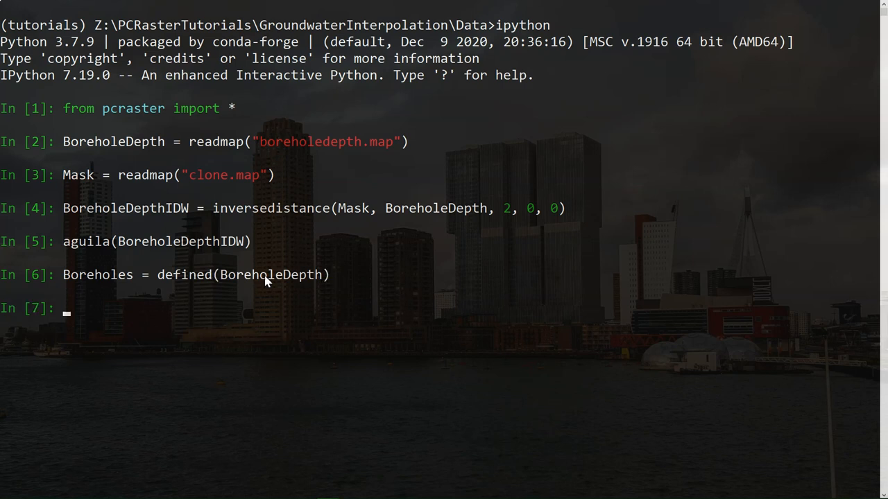
{"action": "type", "text": "aguila"}
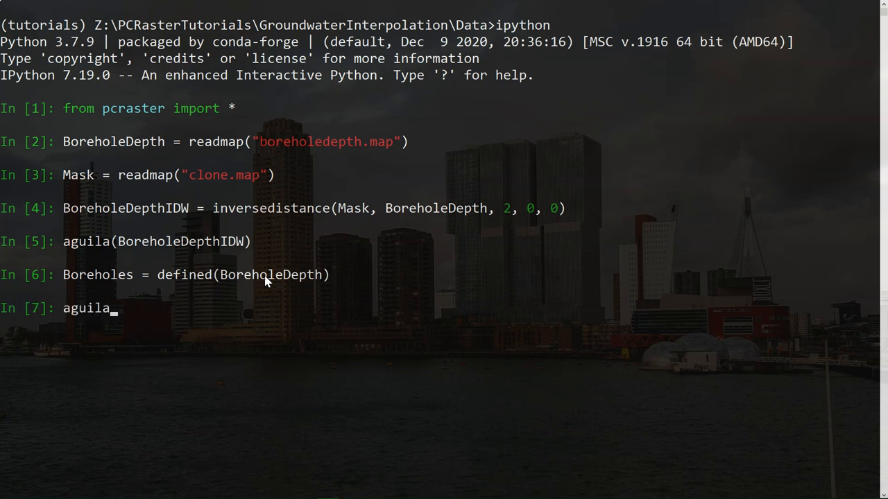
{"action": "type", "text": "(Borehold"}
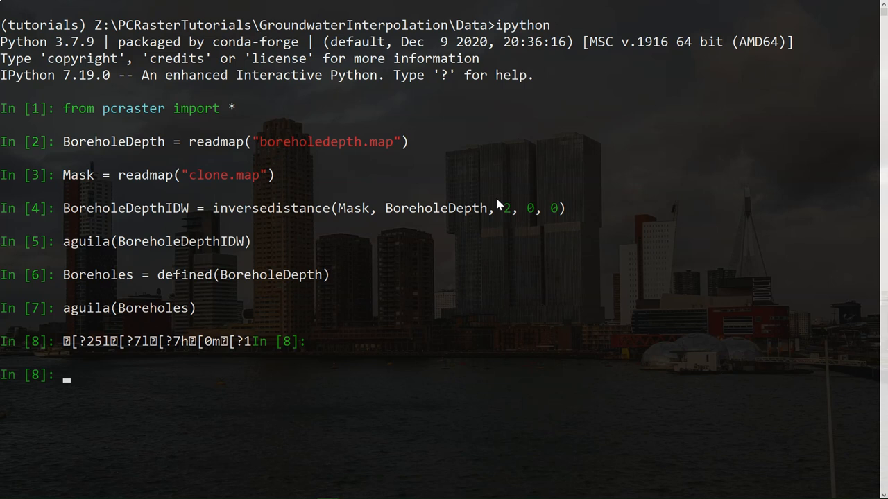
- Create BoreholeID as nominal(uniqueid(Boreholes)) in the IPython session
{"action": "type", "text": "B"}
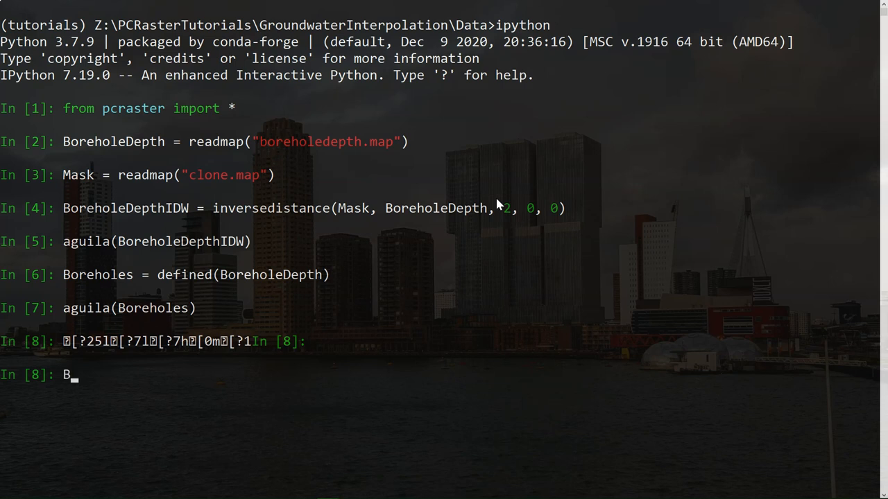
{"action": "type", "text": "orehole"}
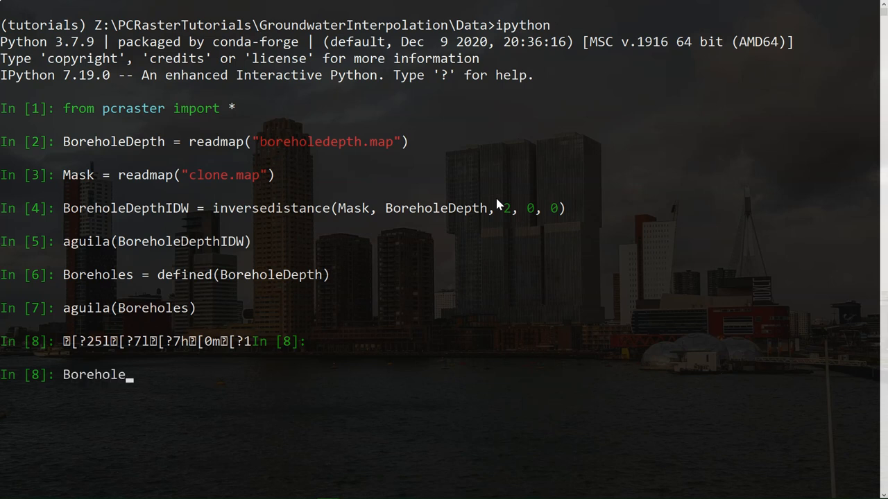
{"action": "type", "text": "ID ="}
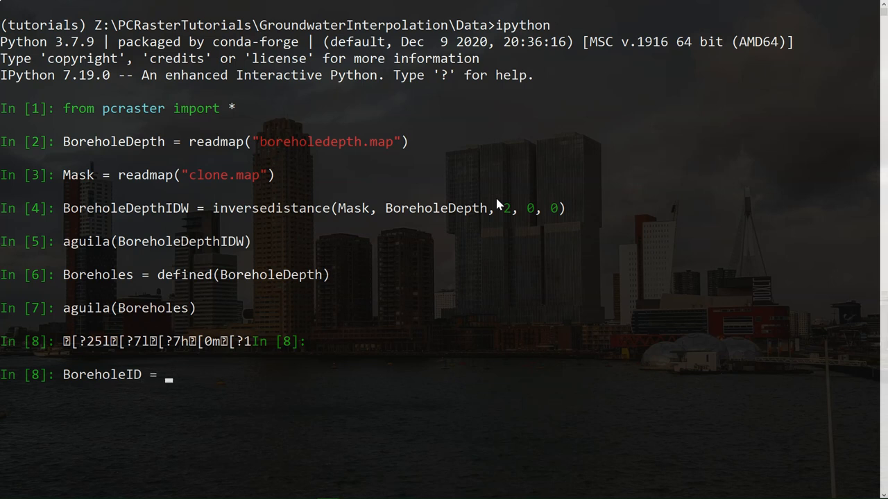
{"action": "type", "text": "uni"}
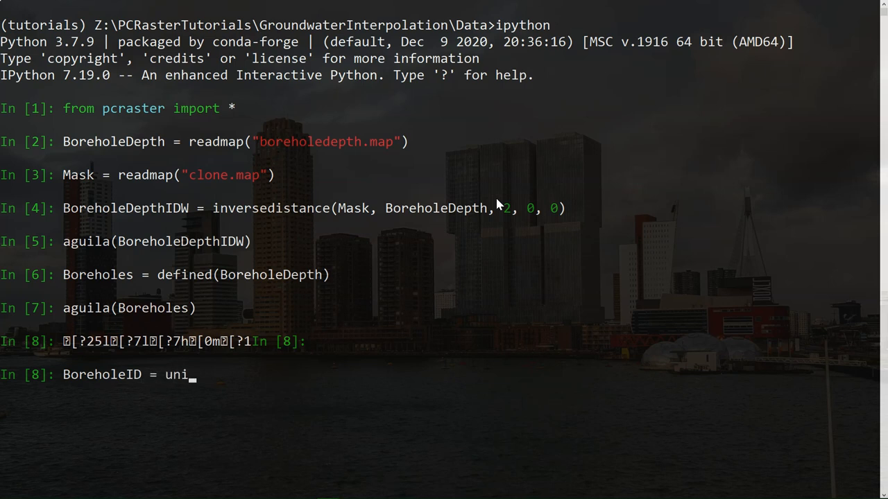
{"action": "type", "text": "quei"}
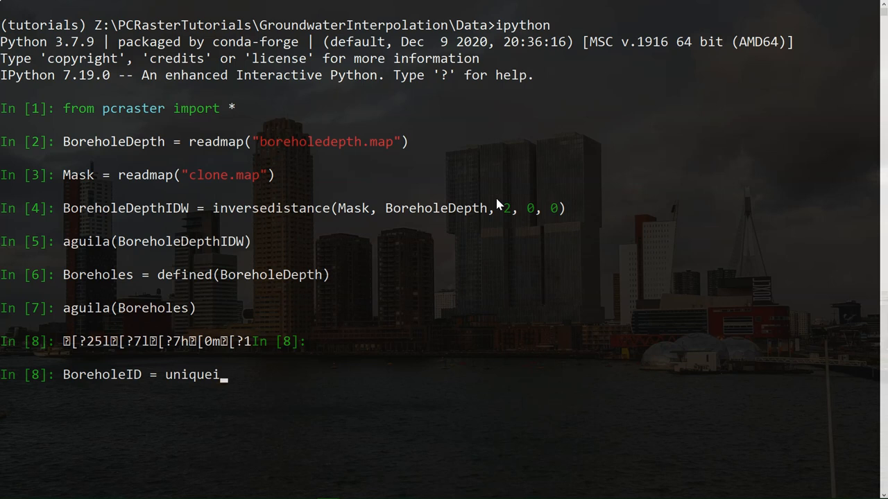
{"action": "type", "text": "d(Bor"}
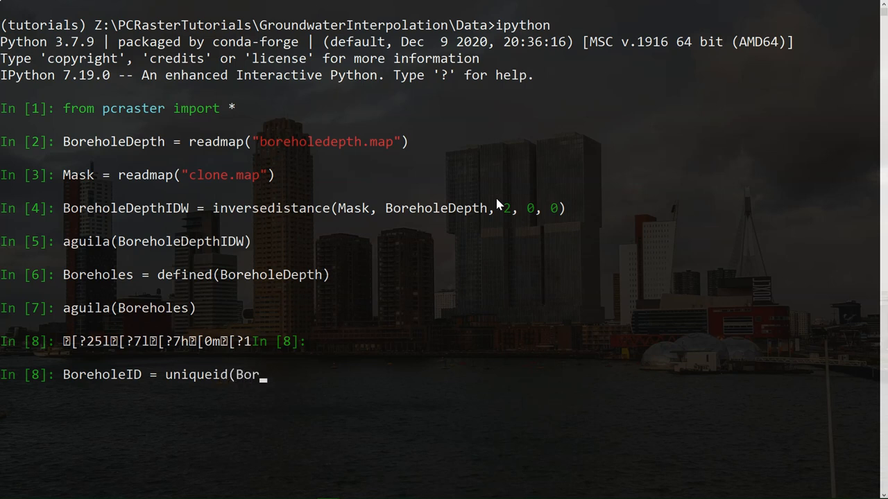
{"action": "type", "text": "eholes"}
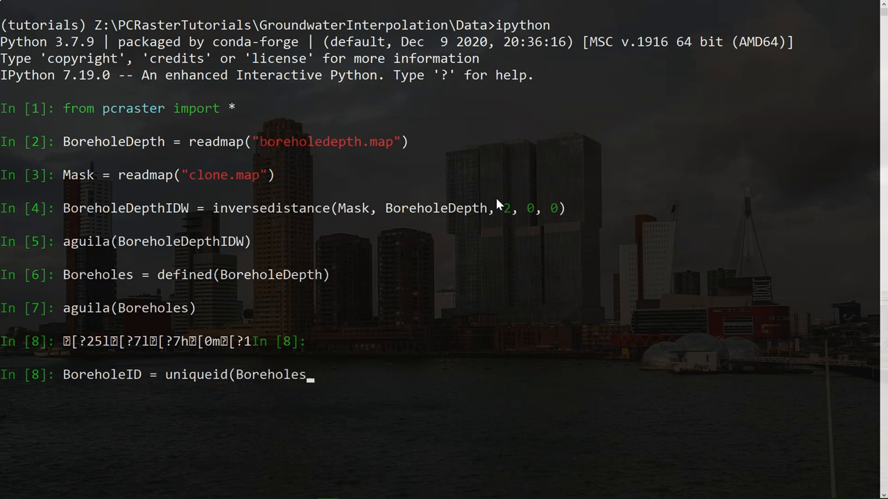
{"action": "type", "text": ")"}
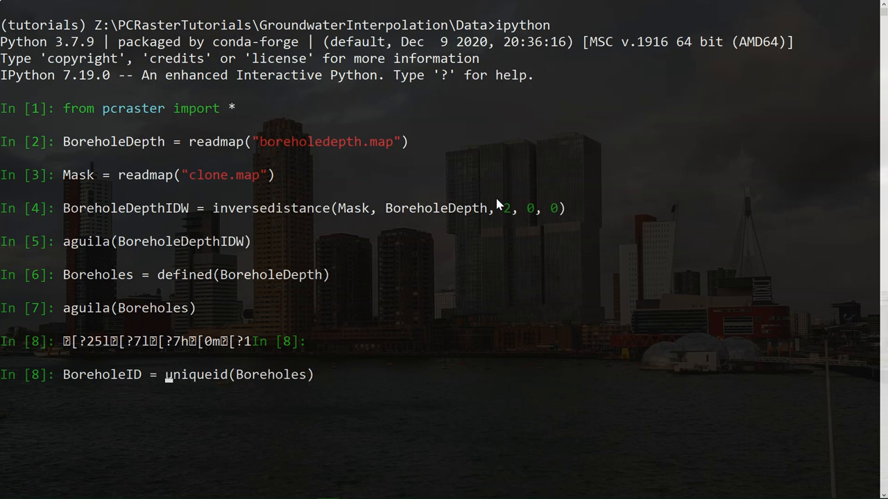
{"action": "type", "text": "nominal("}
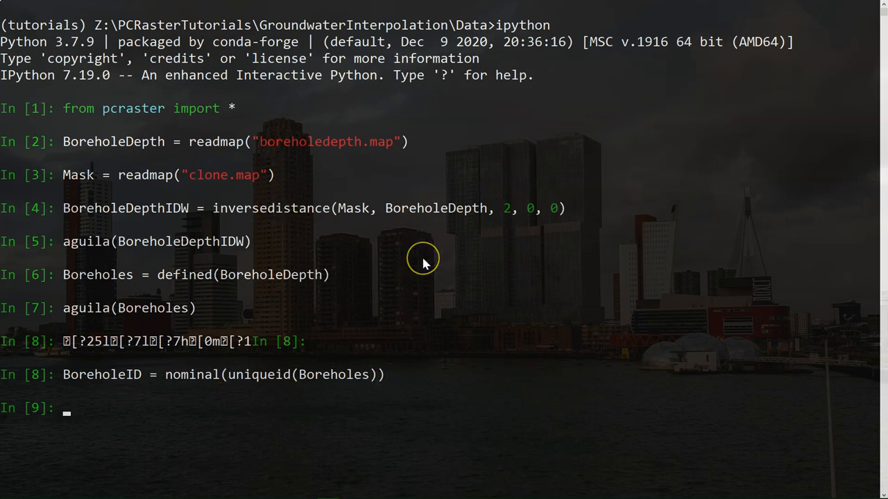
- Display the BoreholeID map in Aguila with aguila(BoreholeID)
{"action": "type", "text": "aguila(BoreholeID"}
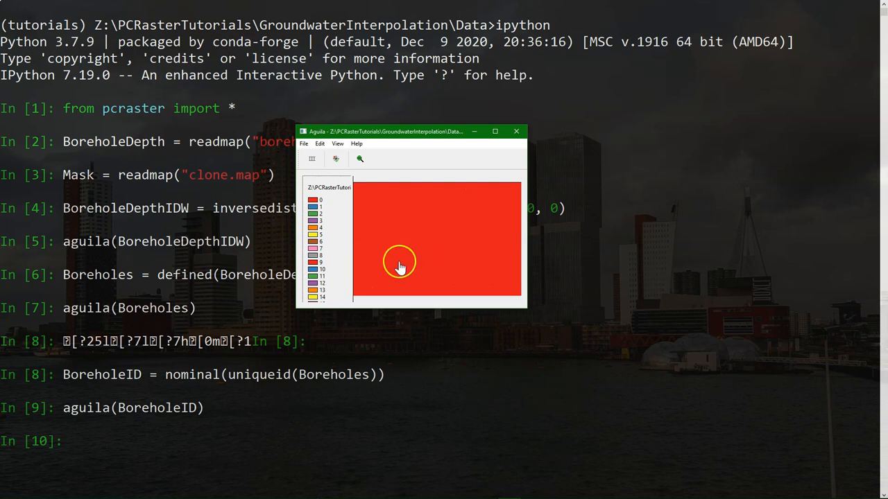
{"action": "mouse_move", "coordinate": [403, 232]}
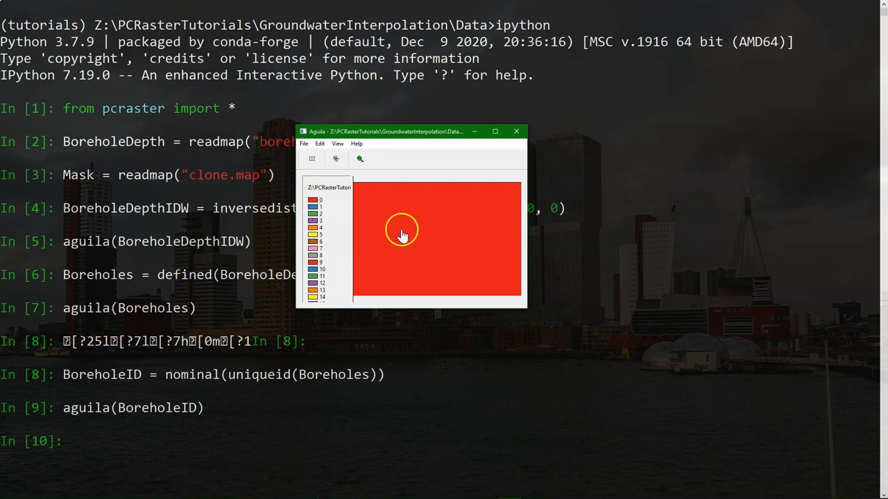
{"action": "mouse_move", "coordinate": [349, 241]}
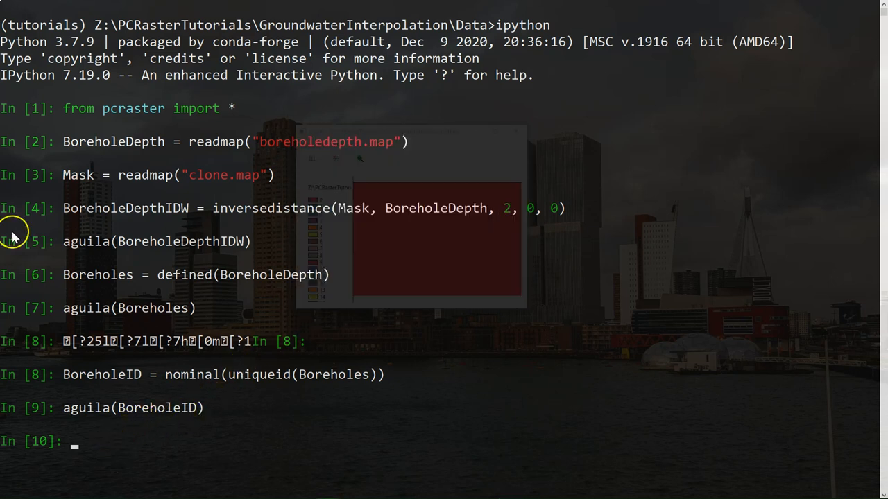
{"action": "mouse_move", "coordinate": [10, 241]}
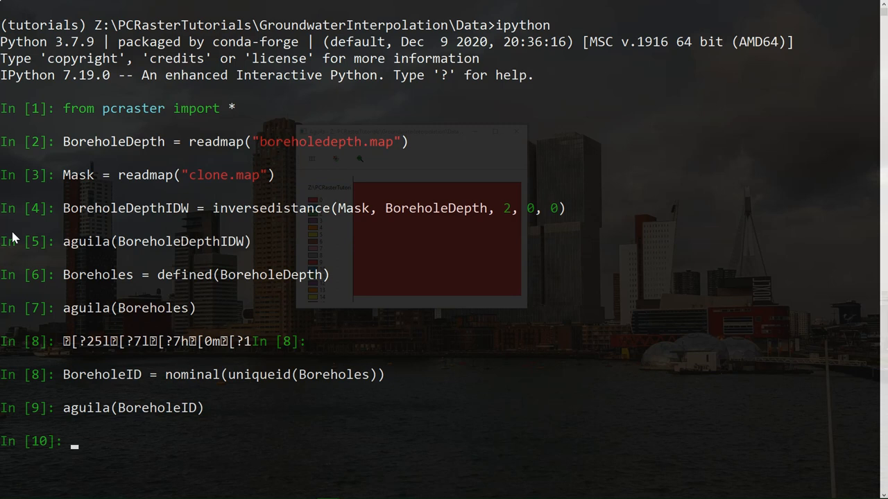
{"action": "mouse_move", "coordinate": [341, 364]}
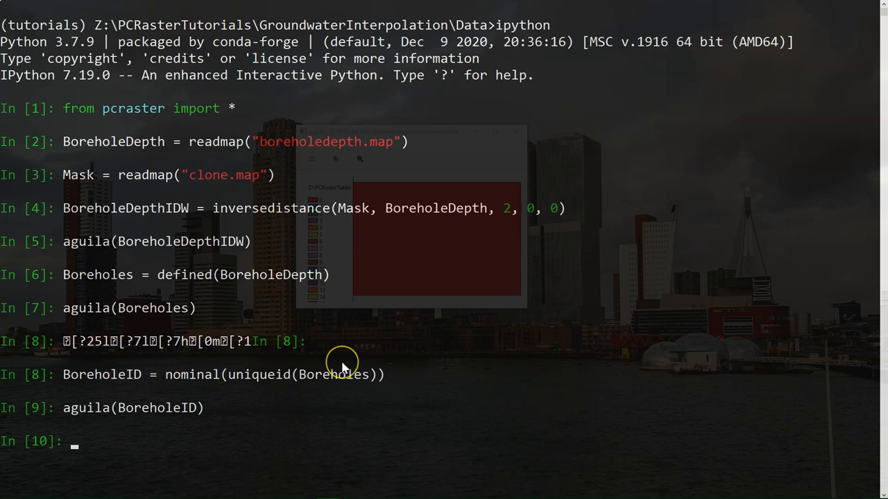
- Compute ThiessenID = spreadzone(BoreholeID, 0, 1) at the IPython prompt
{"action": "type", "text": "Th"}
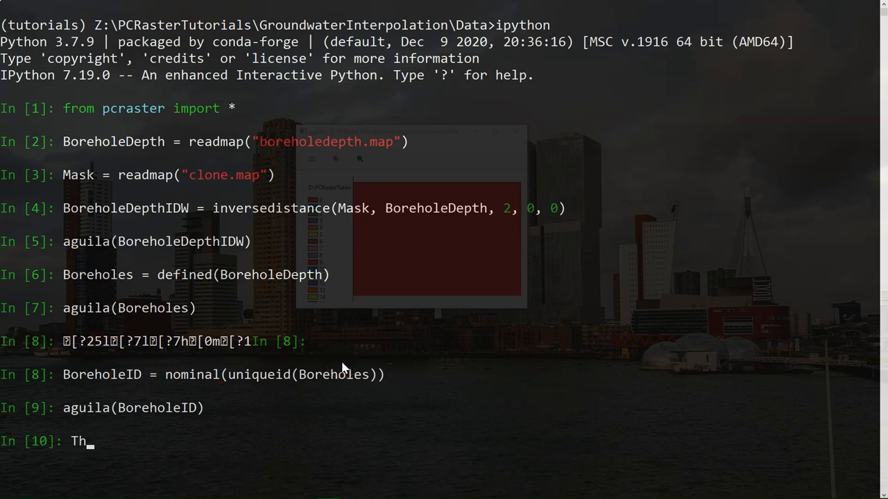
{"action": "type", "text": "iessen"}
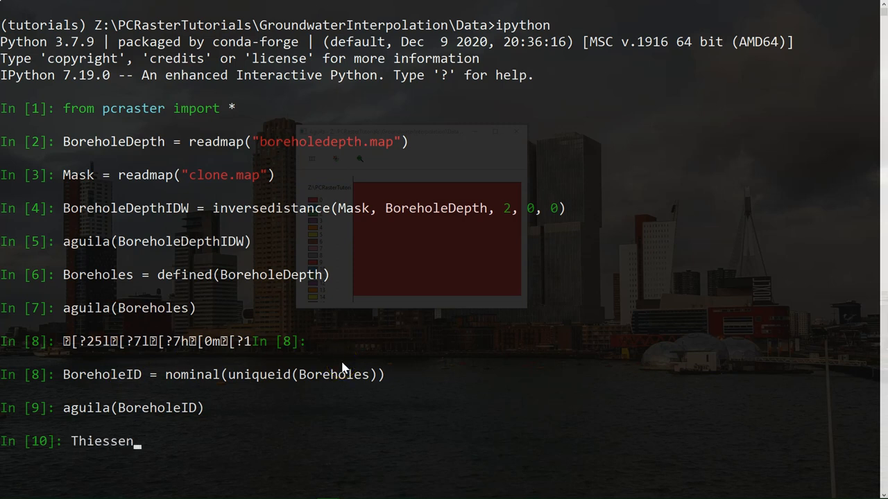
{"action": "type", "text": "ID"}
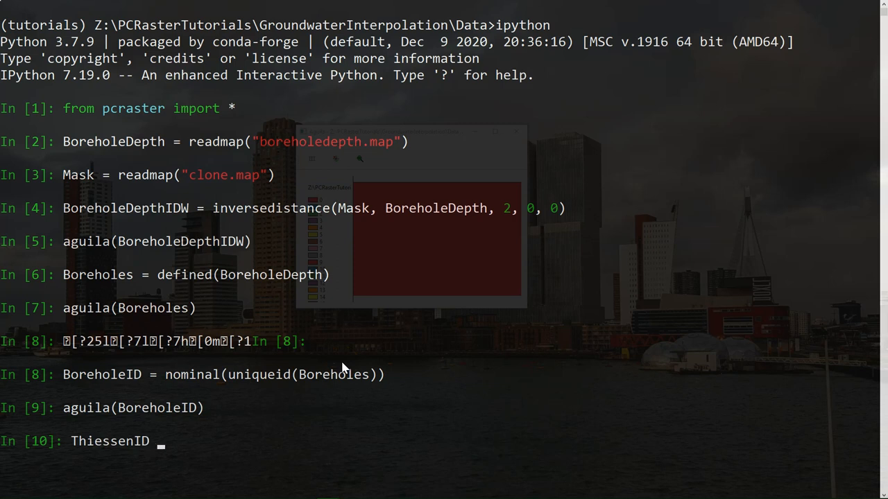
{"action": "type", "text": "= s"}
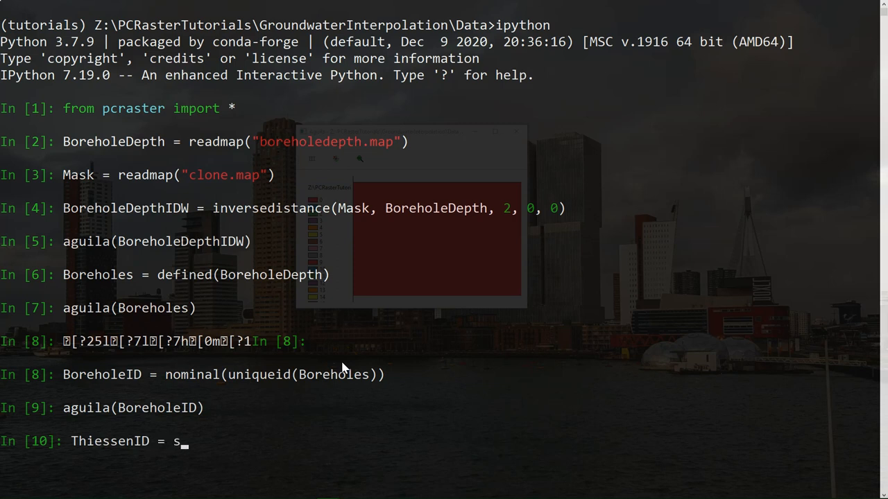
{"action": "type", "text": "preadzone"}
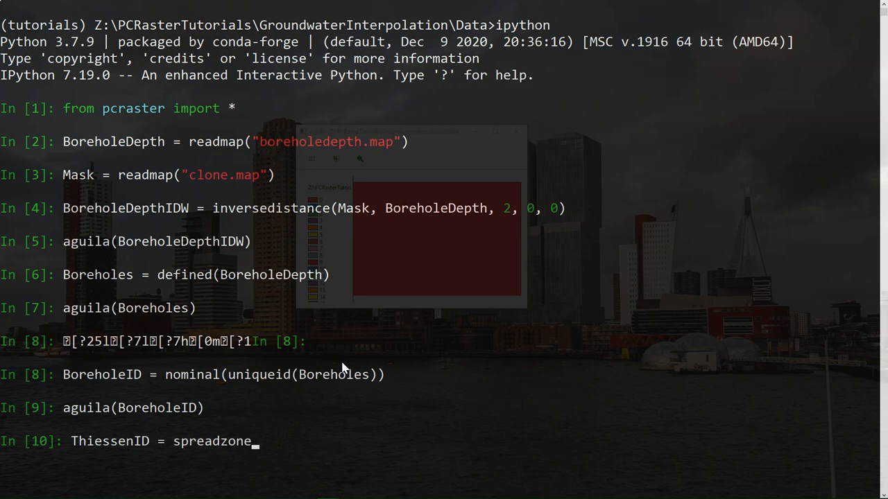
{"action": "type", "text": "(Bore"}
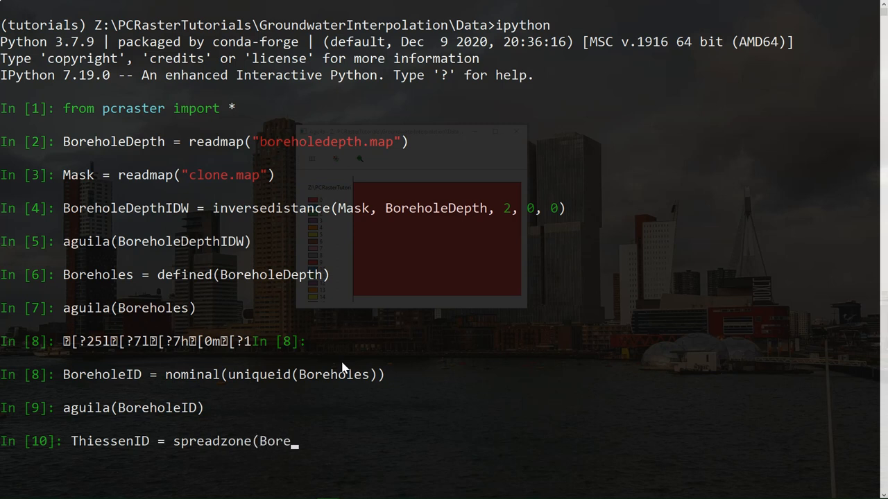
{"action": "type", "text": "holeID,"}
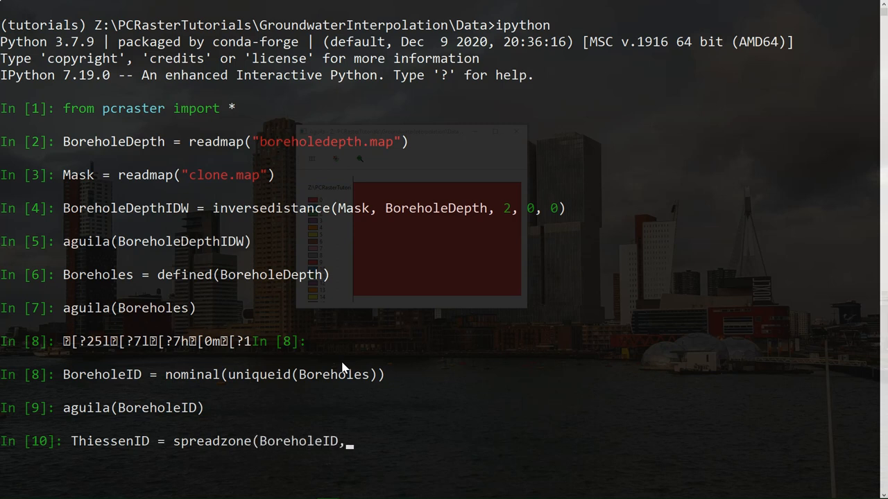
{"action": "type", "text": "0"}
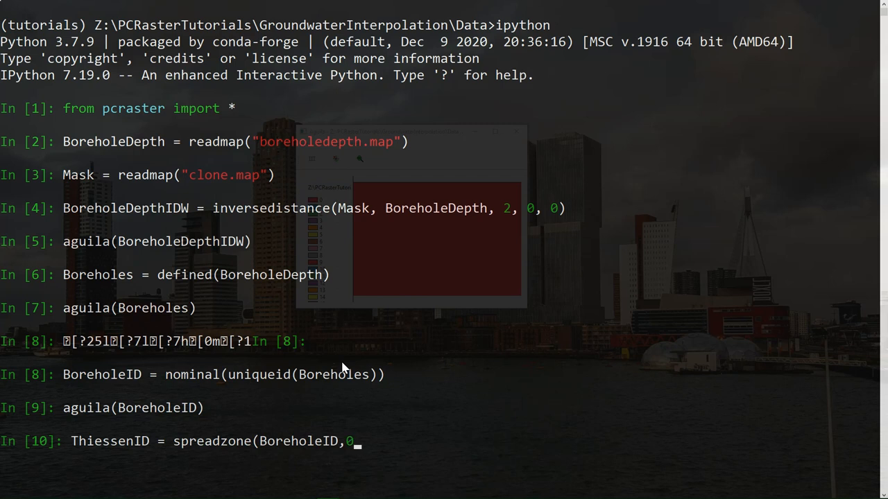
{"action": "type", "text": ",1"}
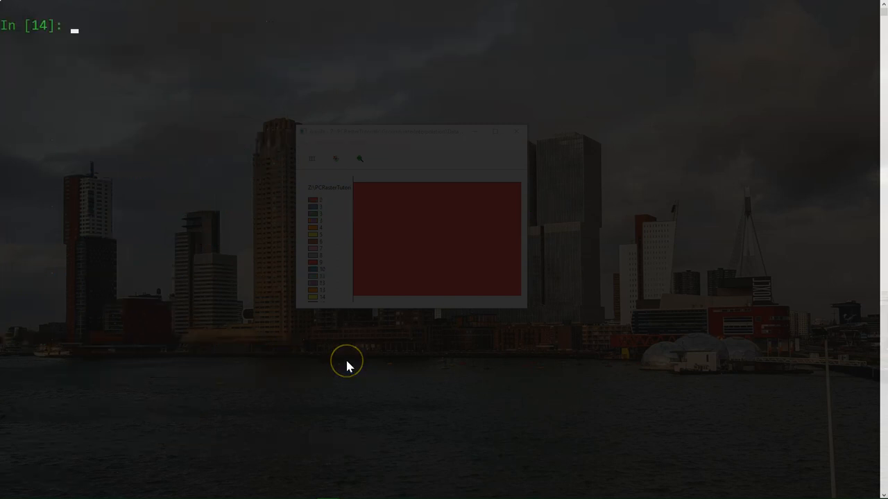
- View the ThiessenID polygon zones in Aguila, then close the viewer
{"action": "type", "text": "aguila(ThiessenID)"}
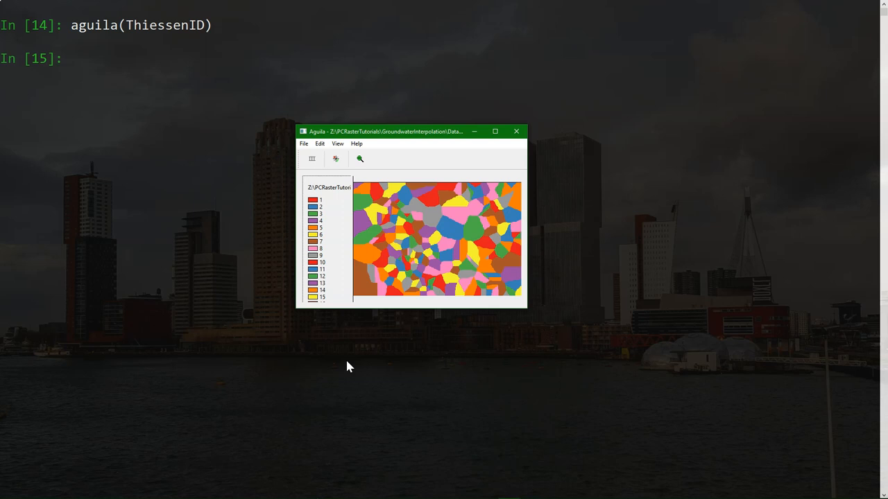
{"action": "mouse_move", "coordinate": [516, 131]}
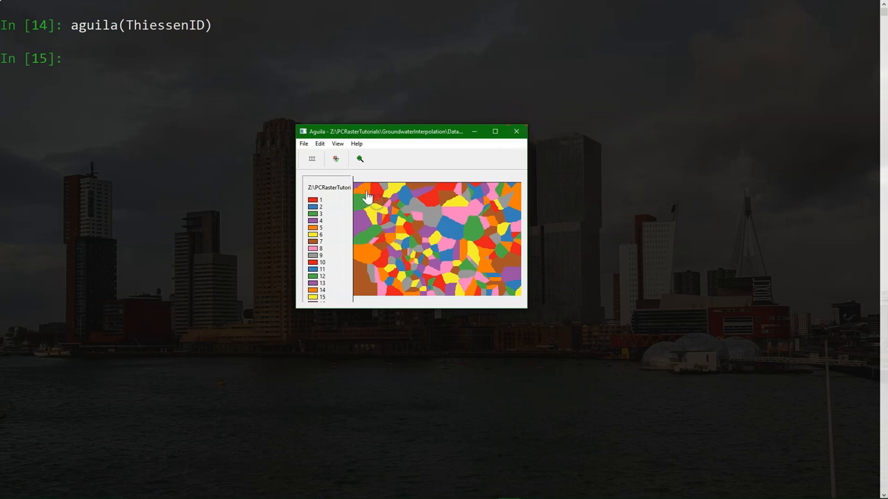
{"action": "left_click", "coordinate": [362, 196]}
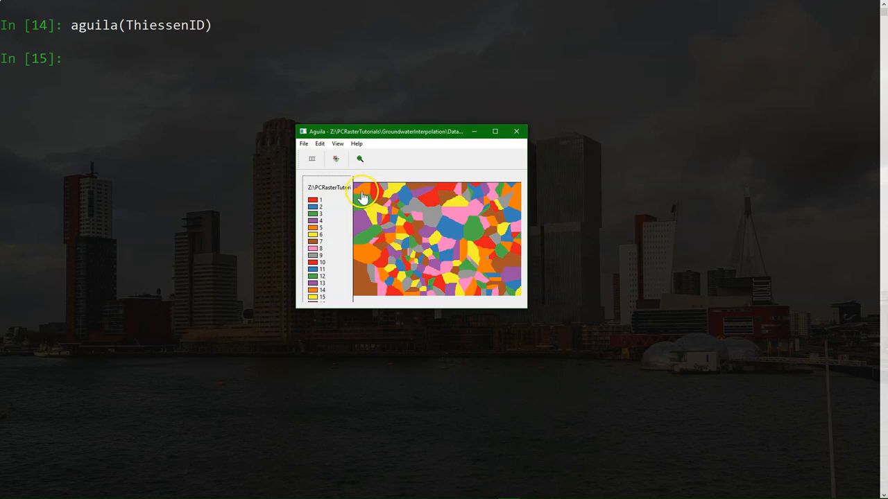
{"action": "mouse_move", "coordinate": [366, 197]}
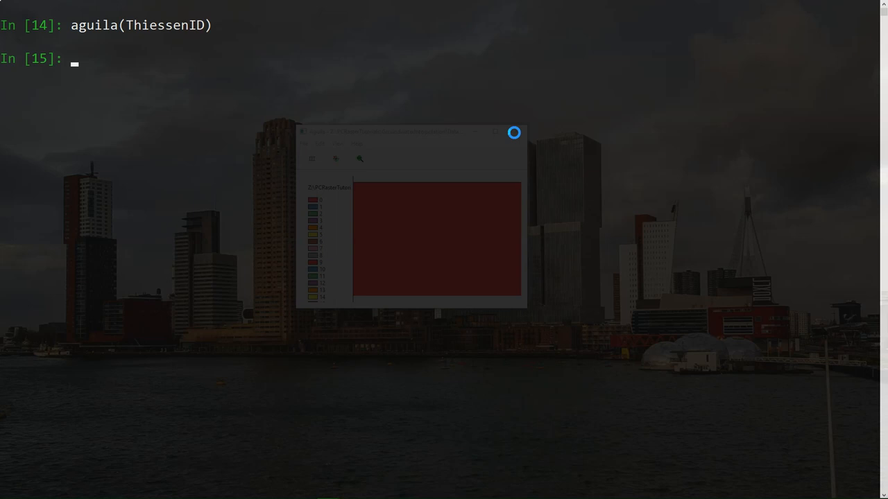
- Compute BoreholeDepthThiessen = areamaximum(BoreholeDepth, ThiessenID) and view it beside BoreholeDepthIDW in Aguila
{"action": "type", "text": "BoreholeDepthThiessen = areamaximum"}
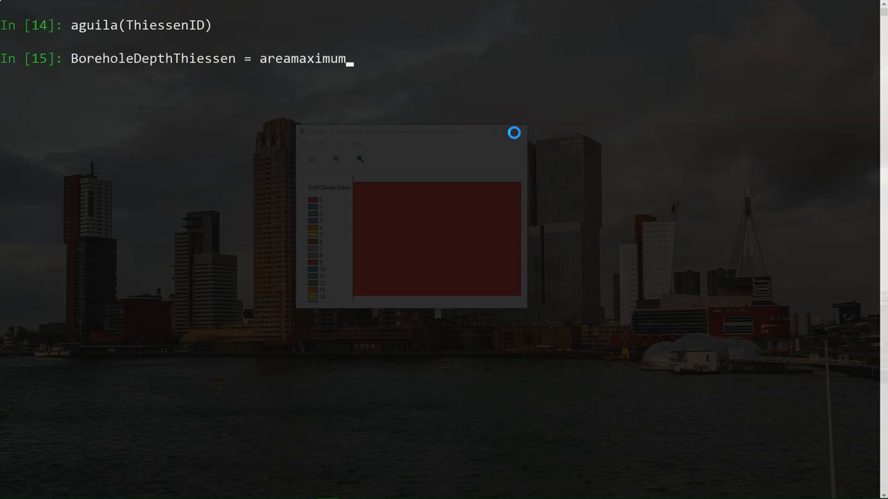
{"action": "type", "text": "(BoreholeDepth, ThiessenID)"}
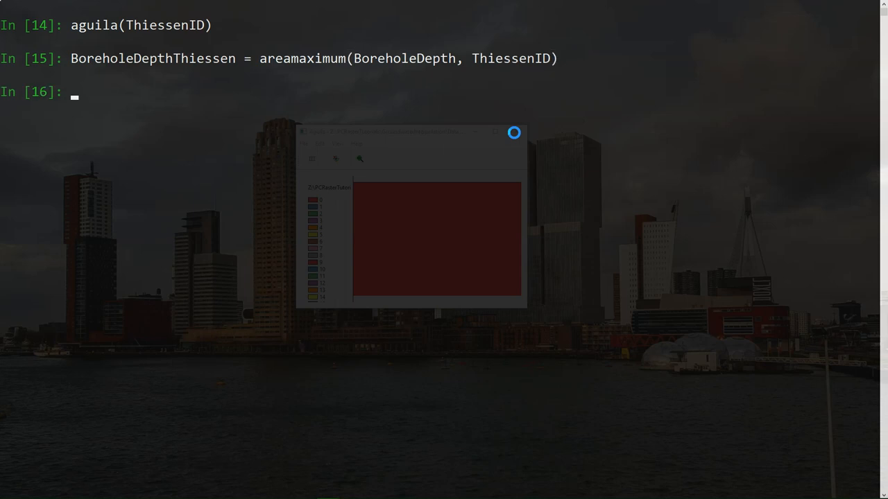
{"action": "type", "text": "aguila"}
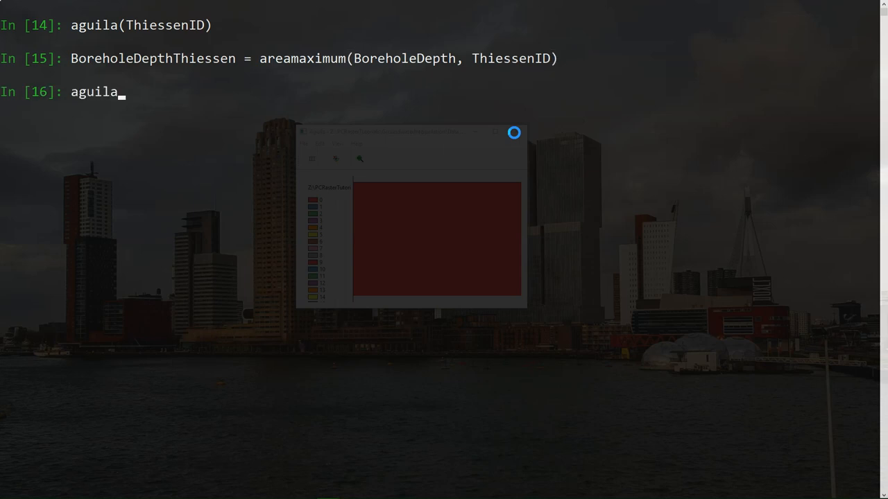
{"action": "type", "text": "(BoreholeDepthIDW,BoreholeDepthThiessen"}
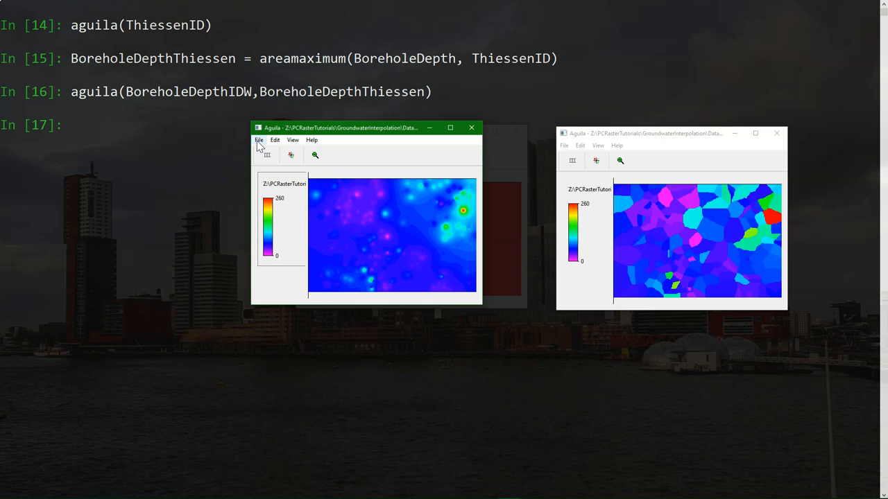
- Exit Aguila via File > Exit after comparing the two depth maps
{"action": "left_click", "coordinate": [258, 139]}
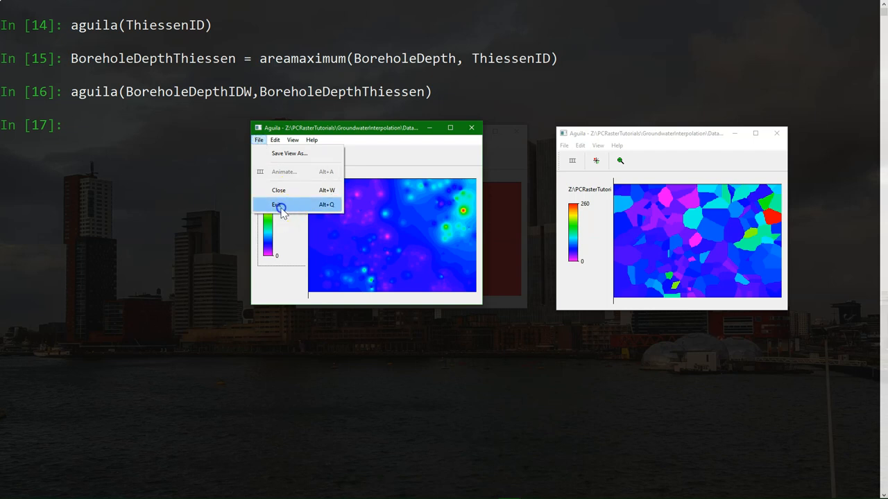
{"action": "left_click", "coordinate": [278, 204]}
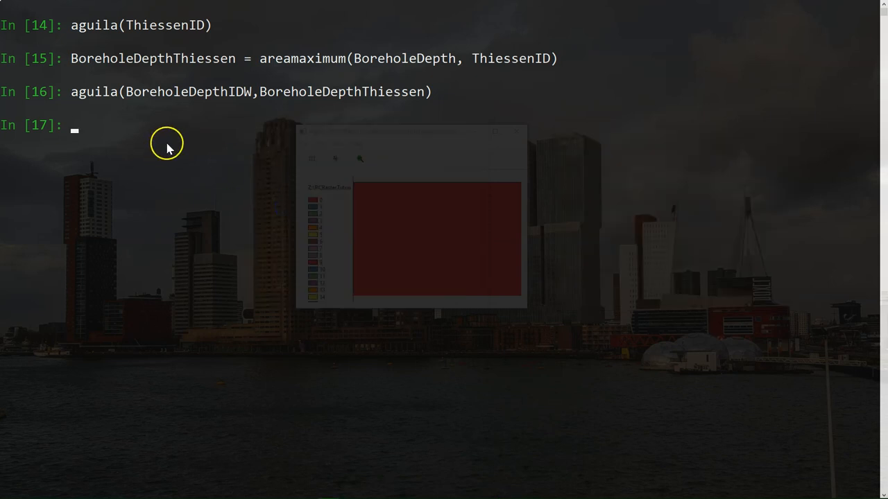
{"action": "mouse_move", "coordinate": [240, 139]}
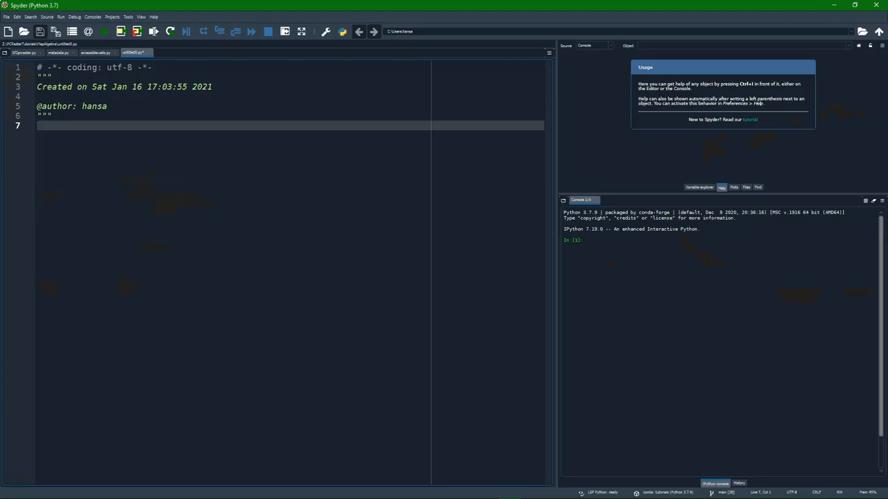
{"action": "mouse_move", "coordinate": [277, 206]}
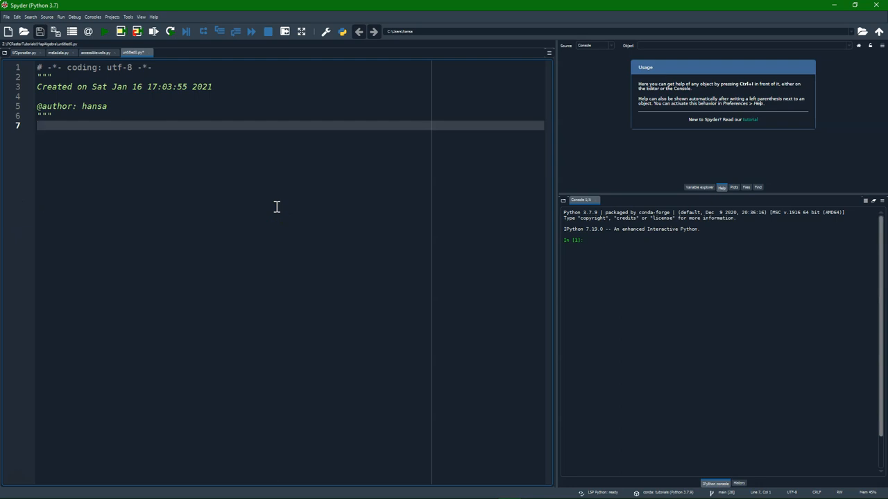
- Start a script with 'from pcraster import *' and 'def thiessen(BoreholeDepth)'
{"action": "type", "text": "from pcraster import *"}
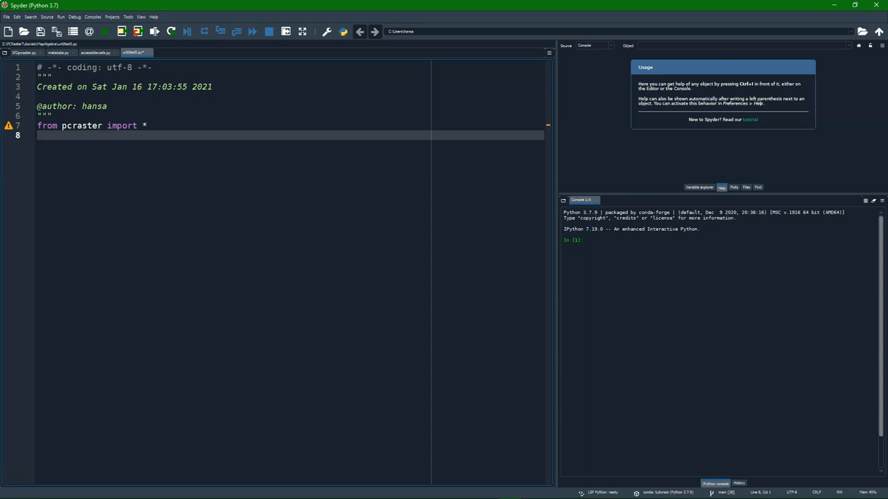
{"action": "type", "text": "def"}
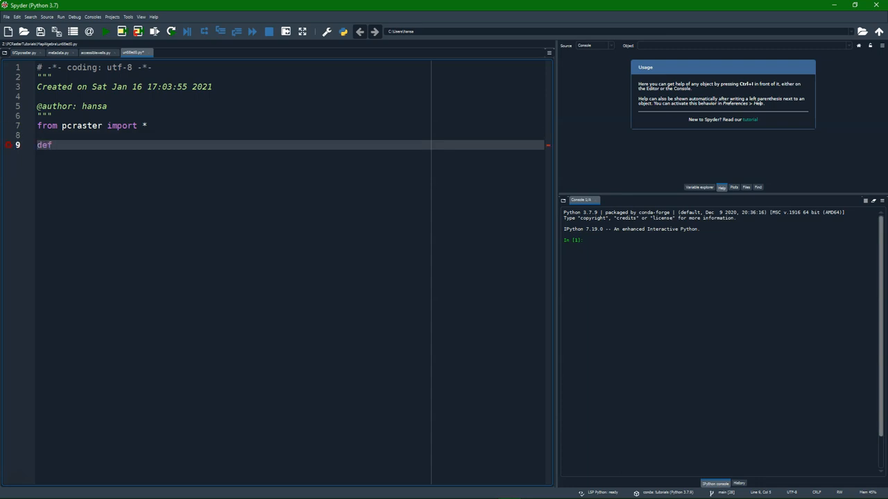
{"action": "type", "text": "thiessen"}
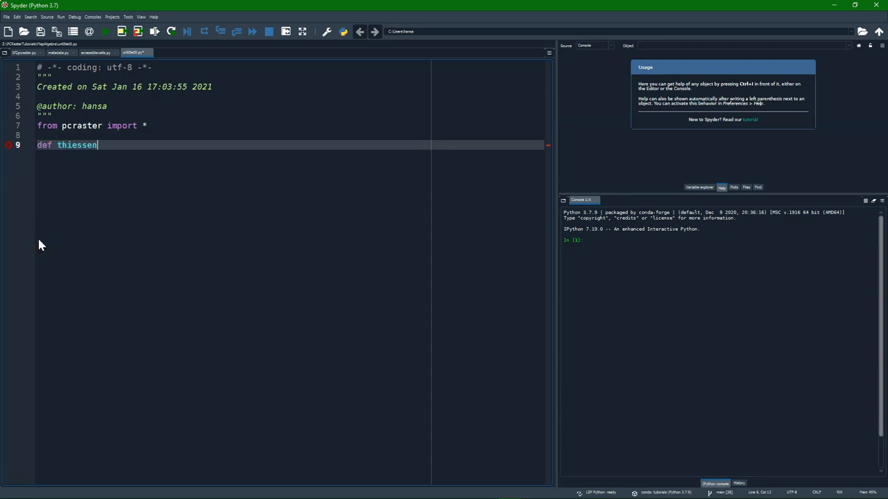
{"action": "type", "text": "()"}
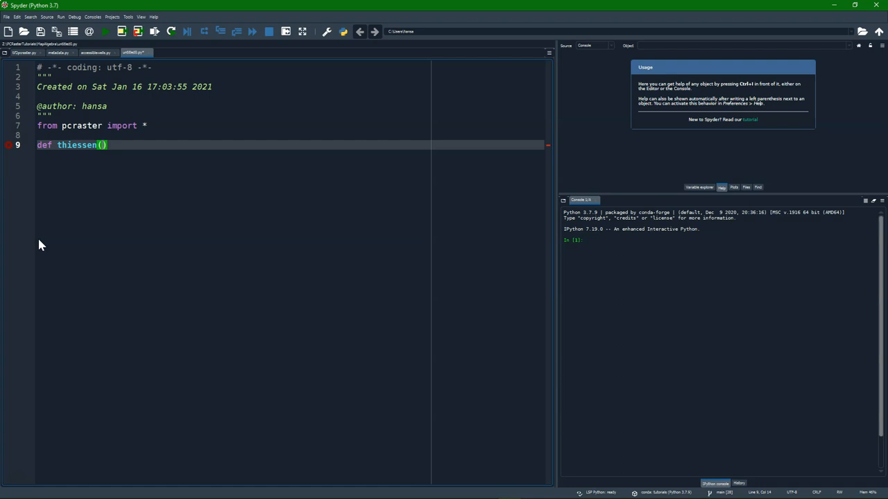
{"action": "type", "text": "BoreholeDepth"}
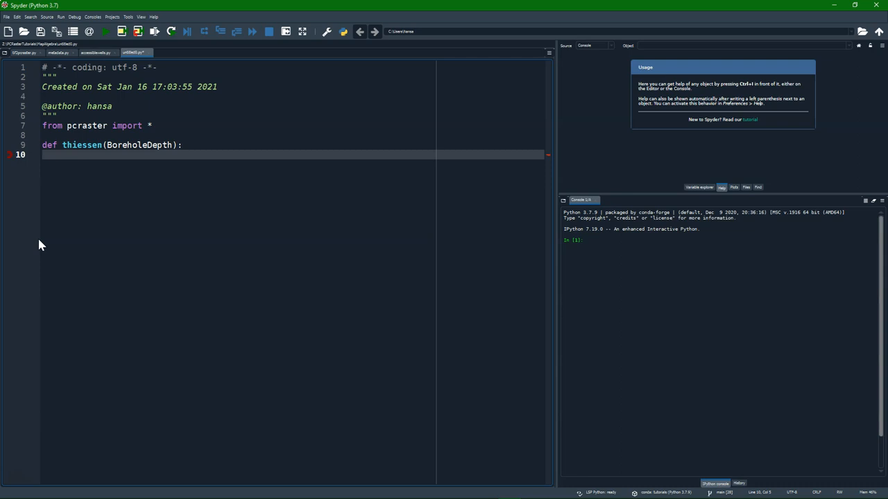
- Write the Boreholes line and BoreholeID = nominal(uniqueid(Boreholes)) in the function body
{"action": "type", "text": "Bo"}
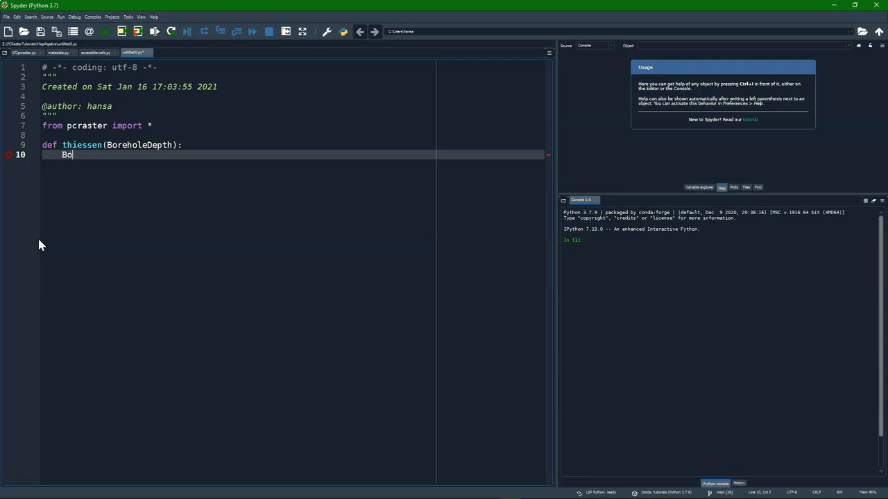
{"action": "type", "text": "reholes = defined(BoreholeDepth"}
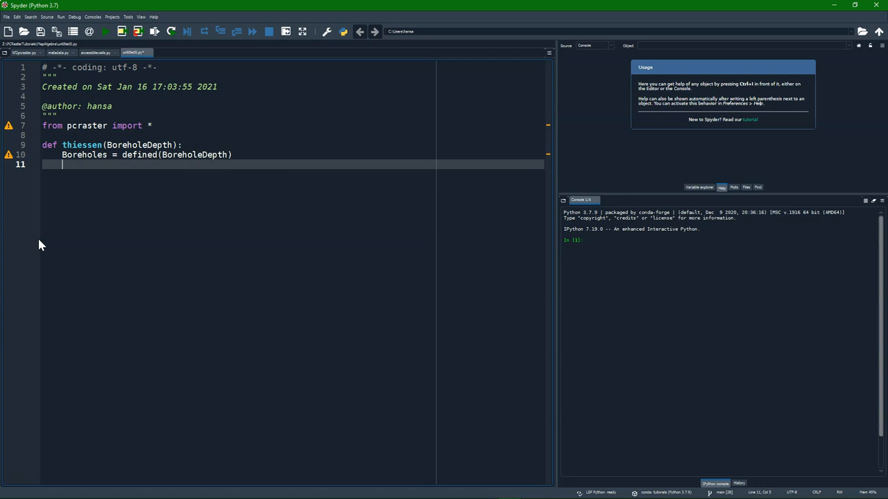
{"action": "type", "text": "BoreholeID = n"}
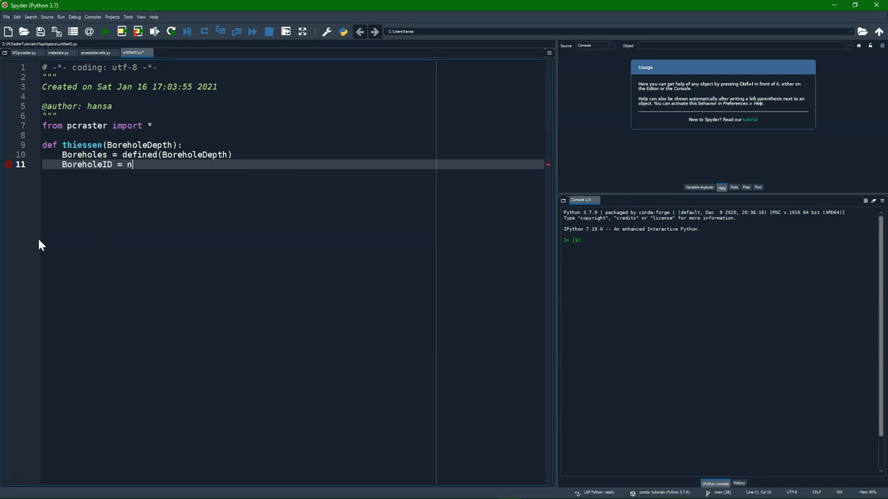
{"action": "type", "text": "ominal(uniqueid(Boreholes))"}
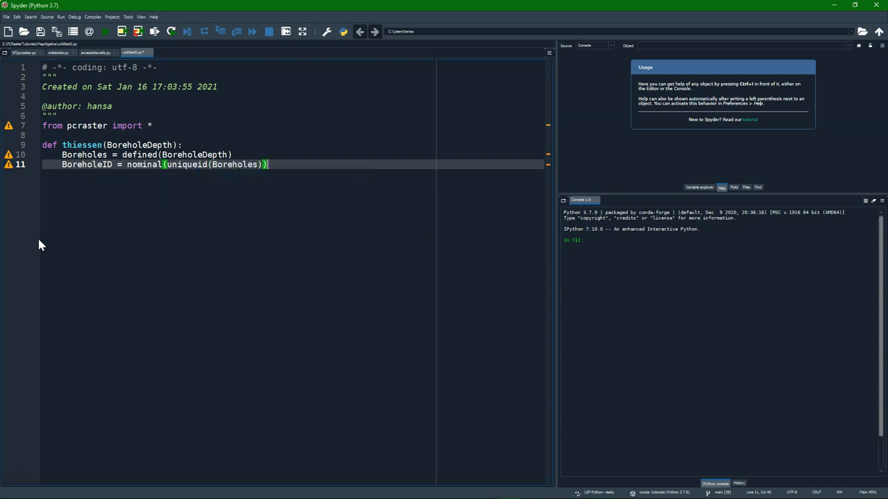
{"action": "key", "text": "Enter"}
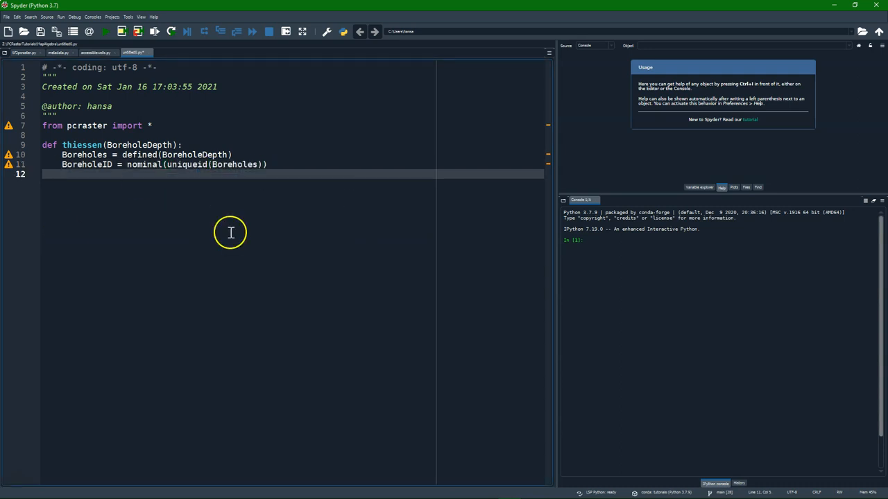
- Add ThiessenID via spreadzone, the areamaximum line, and return BoreholeDepthThiessen
{"action": "type", "text": "ThiessenID ="}
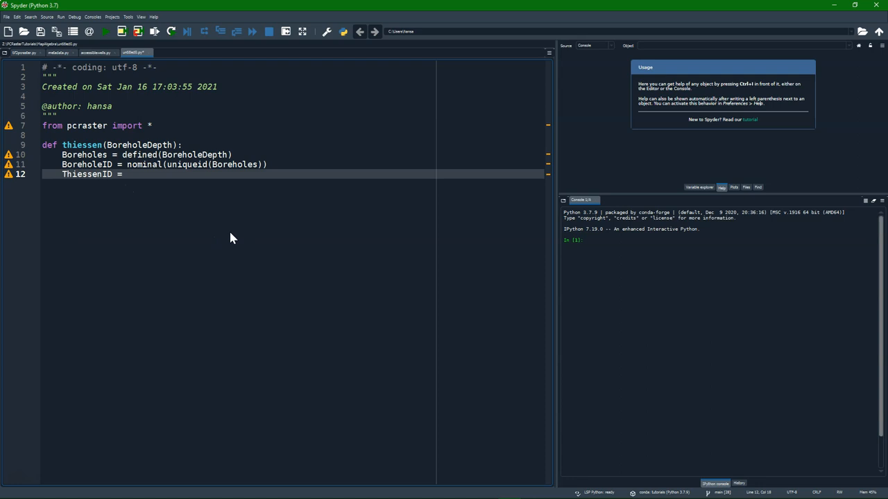
{"action": "type", "text": "spreadzone(BoreholeID,0,1"}
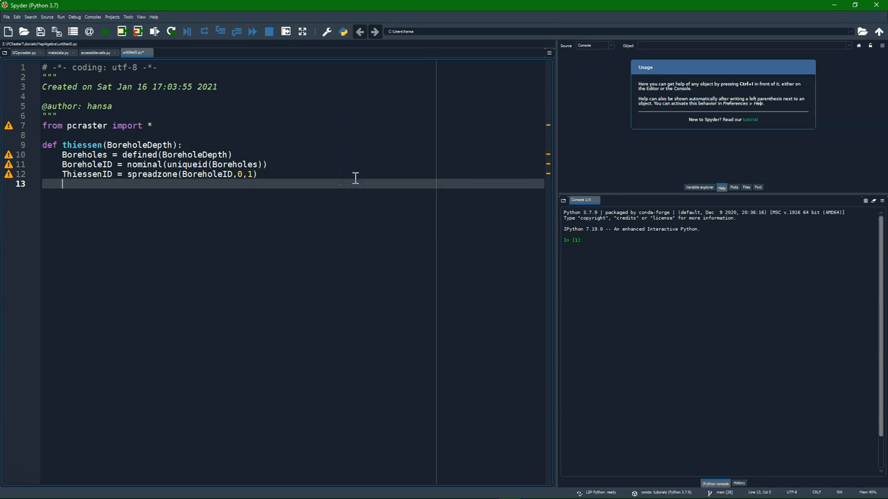
{"action": "type", "text": "BoreholeDepthThiessen = areamaximum(BoreholeDepth,ThiessenID"}
{"action": "type", "text": "ret"}
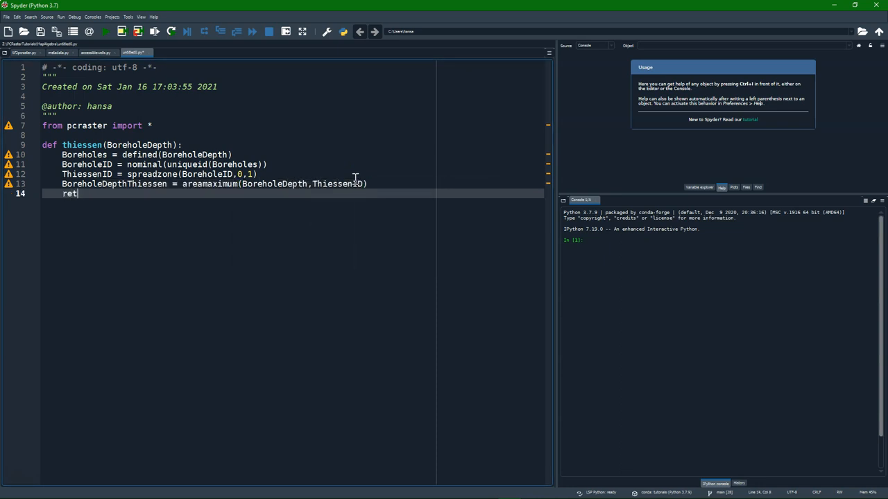
{"action": "type", "text": "urn BoreholeDepthThie"}
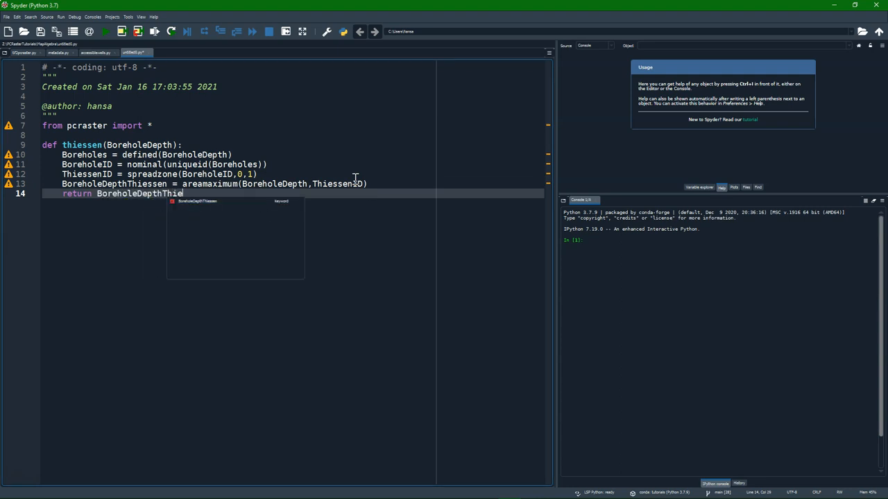
{"action": "key", "text": "Enter"}
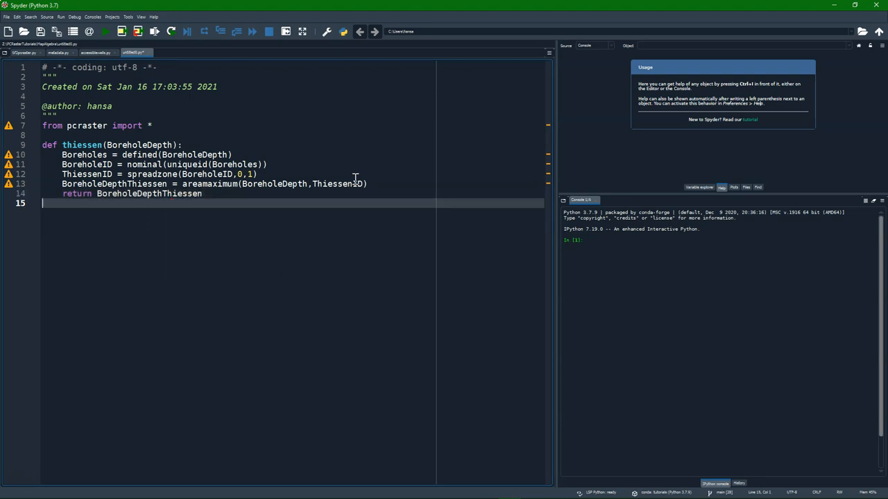
{"action": "key", "text": "Enter"}
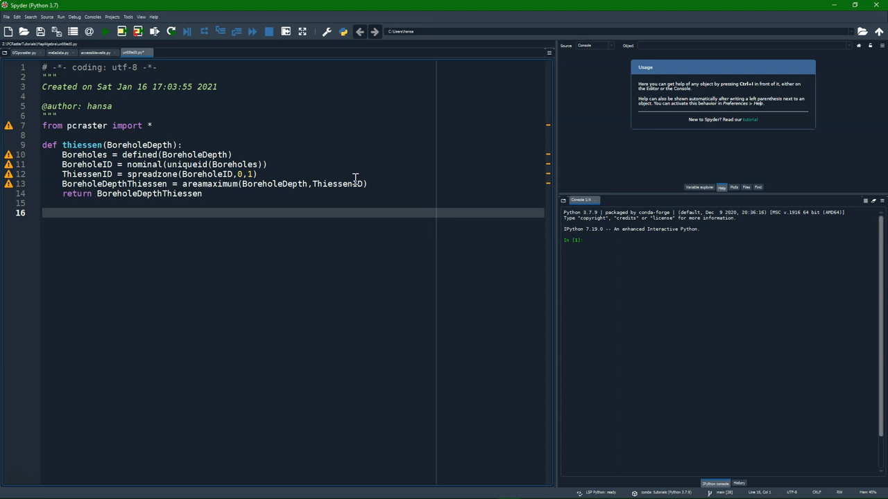
- Read boreholedepth.map into Depth and compute DepthThiessen = thiessen(Depth)
{"action": "type", "text": "Depth = readmap"}
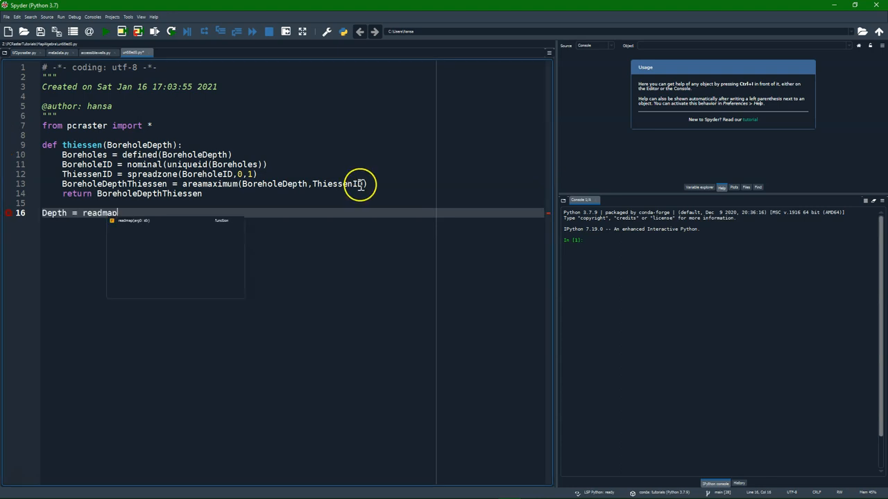
{"action": "type", "text": "(\"boreholedepth.map\")"}
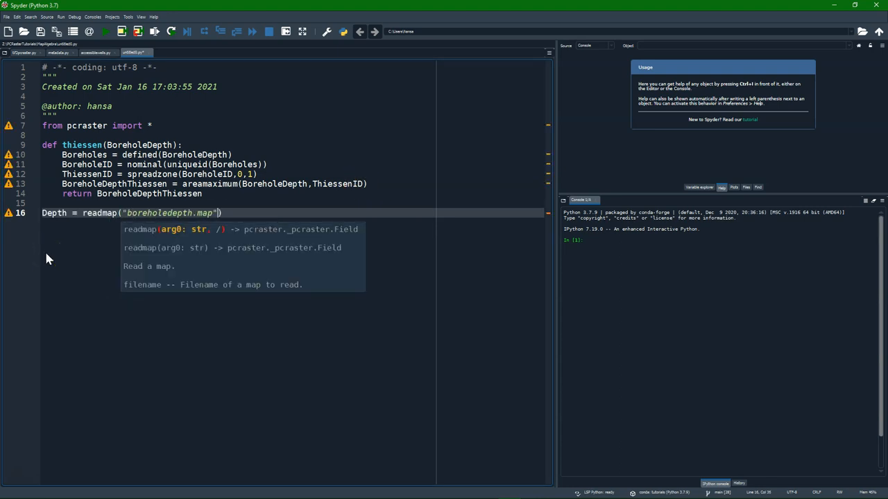
{"action": "type", "text": "DepthT"}
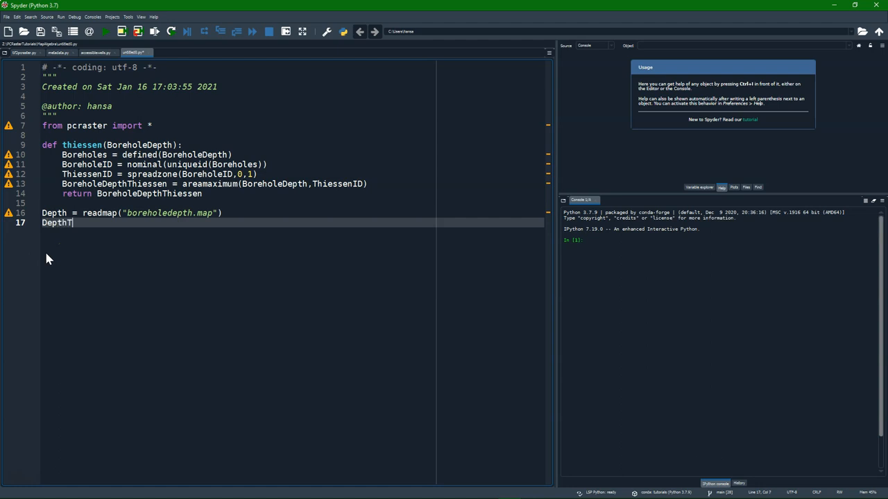
{"action": "type", "text": "hiessen"}
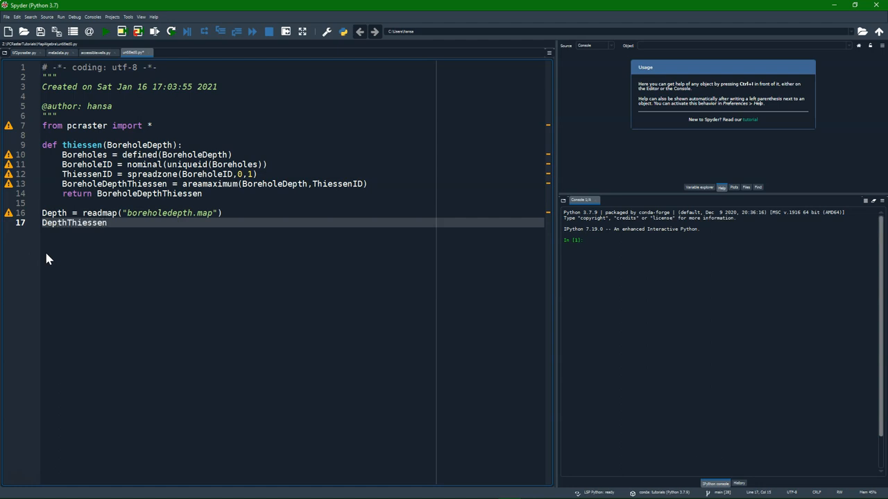
{"action": "type", "text": "= thiess"}
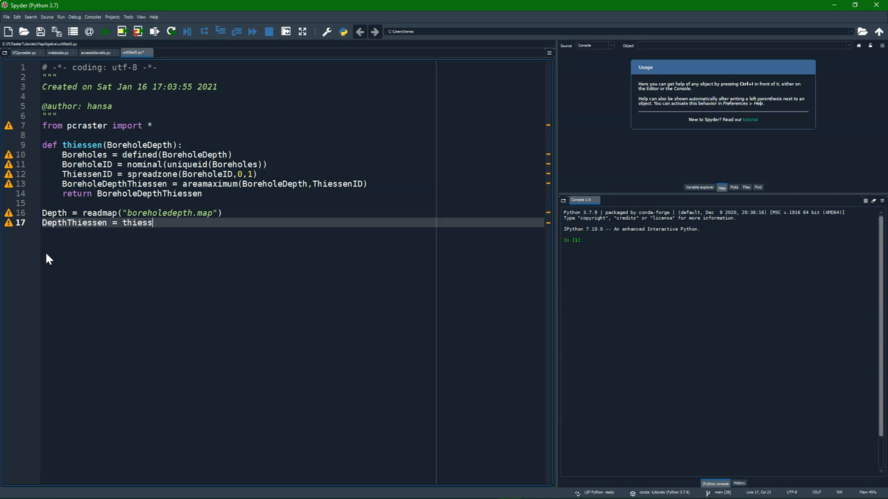
{"action": "type", "text": "(Depth"}
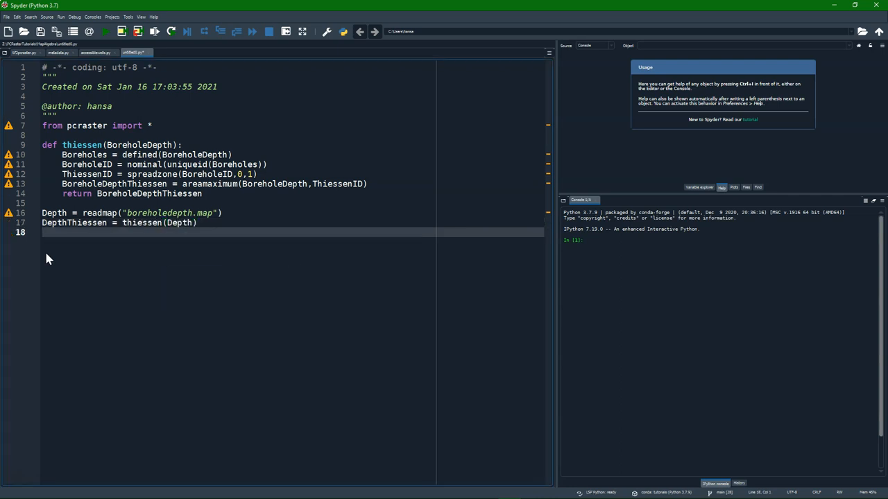
- Display and report DepthThiessen, set the data path to ./data/, and run thiessen.py
{"action": "type", "text": "aguila"}
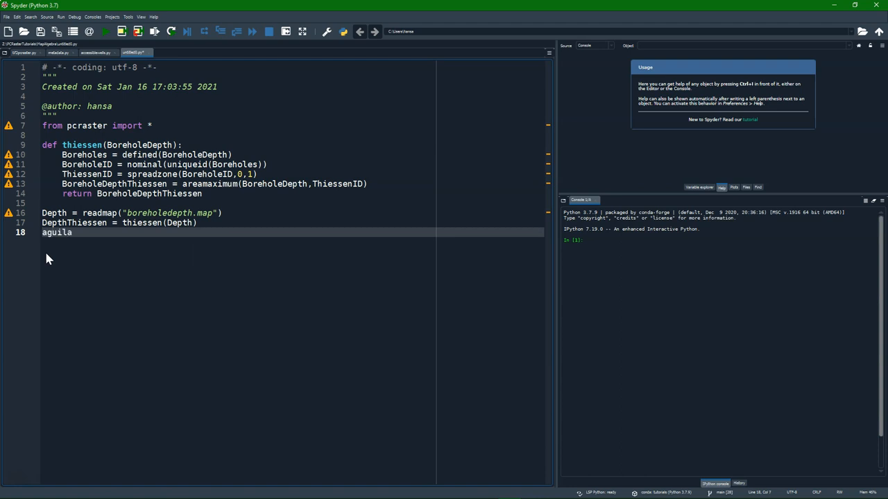
{"action": "type", "text": "(DepthThiessen)"}
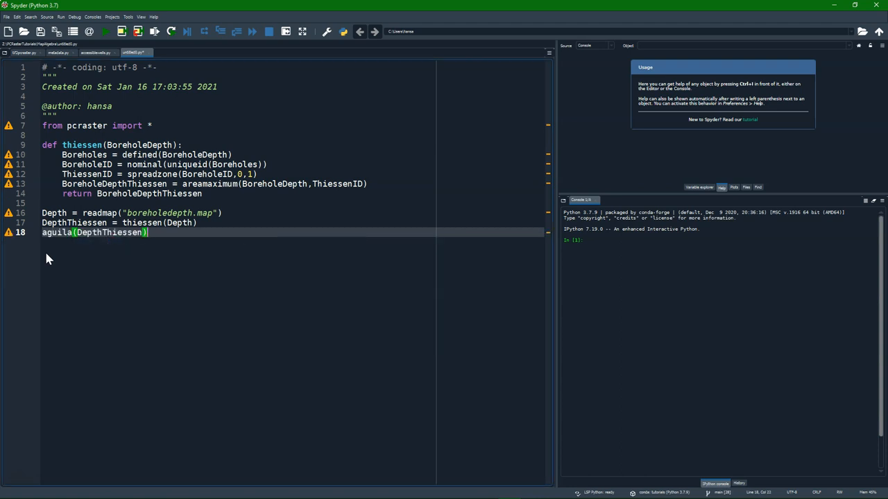
{"action": "type", "text": "report"}
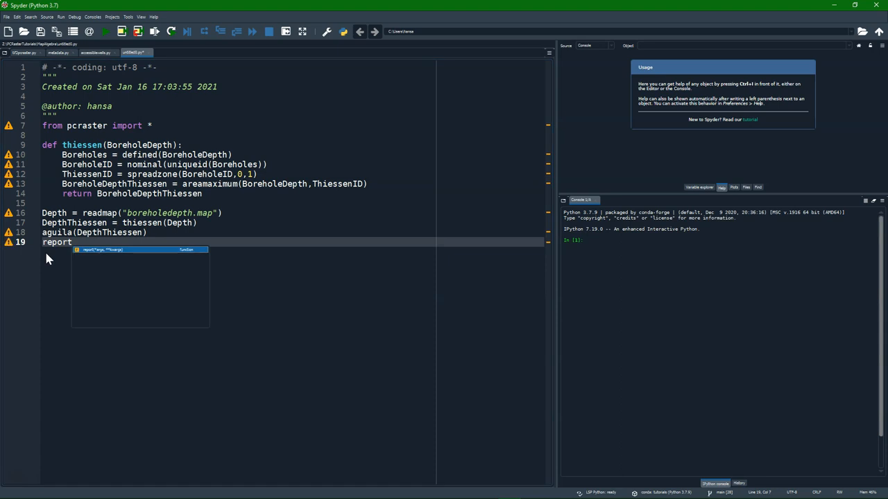
{"action": "type", "text": "(DepthThiessen,\"depththiessen.map"}
{"action": "left_click", "coordinate": [131, 213]}
{"action": "type", "text": "./"}
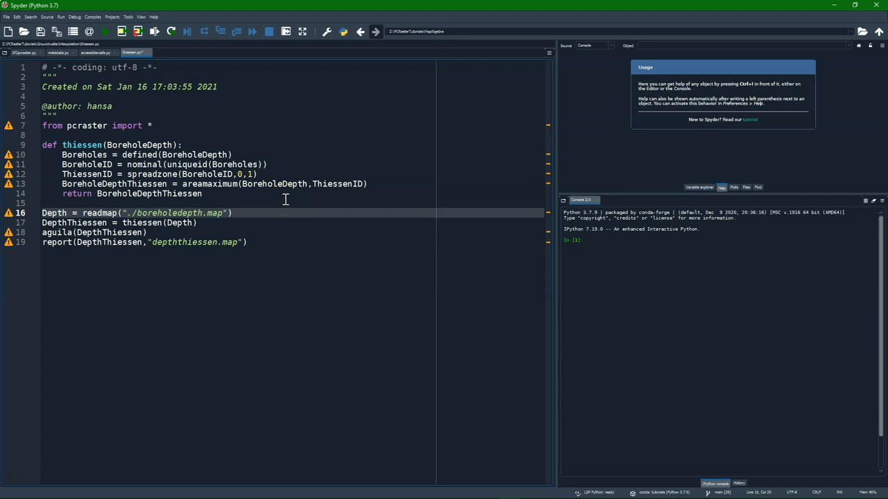
{"action": "type", "text": "data"}
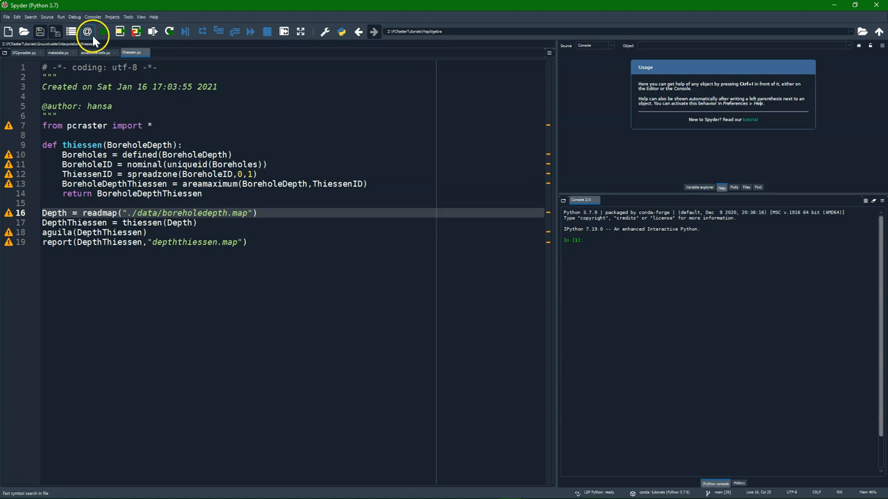
{"action": "left_click", "coordinate": [104, 33]}
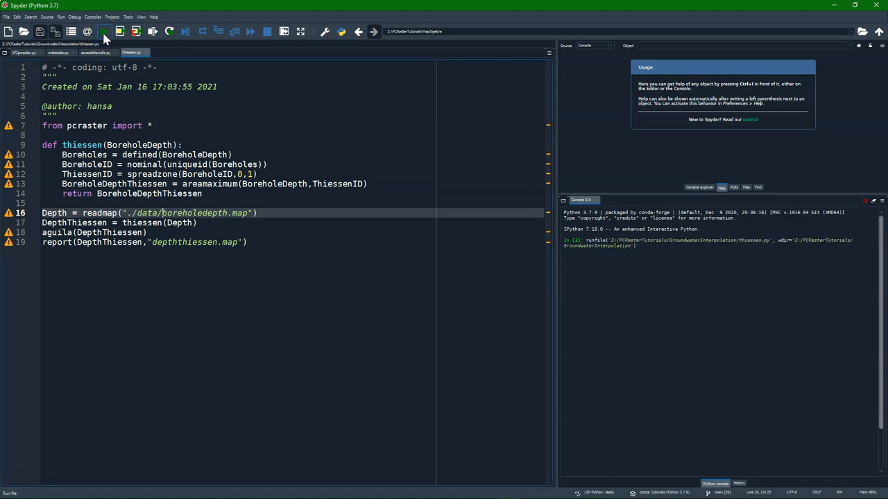